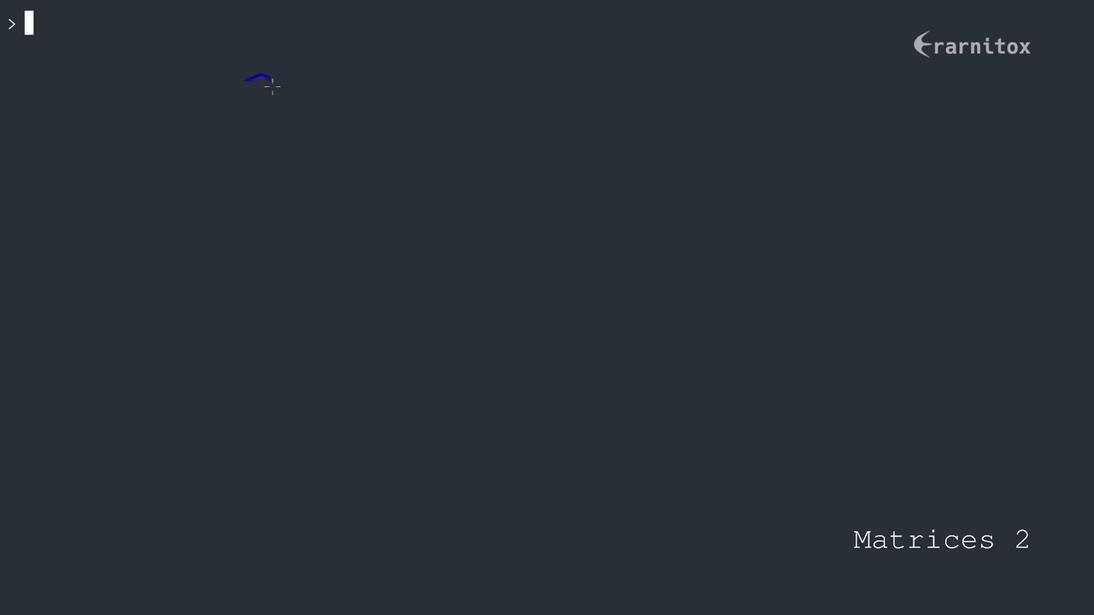
Step: Handwrite 2Aᵗ − 4X = 5B + A and the solved fraction (5B + A − 2Aᵗ)/(−4)
{"action": "left_click_drag", "start_coordinate": [261, 77], "coordinate": [295, 128]}
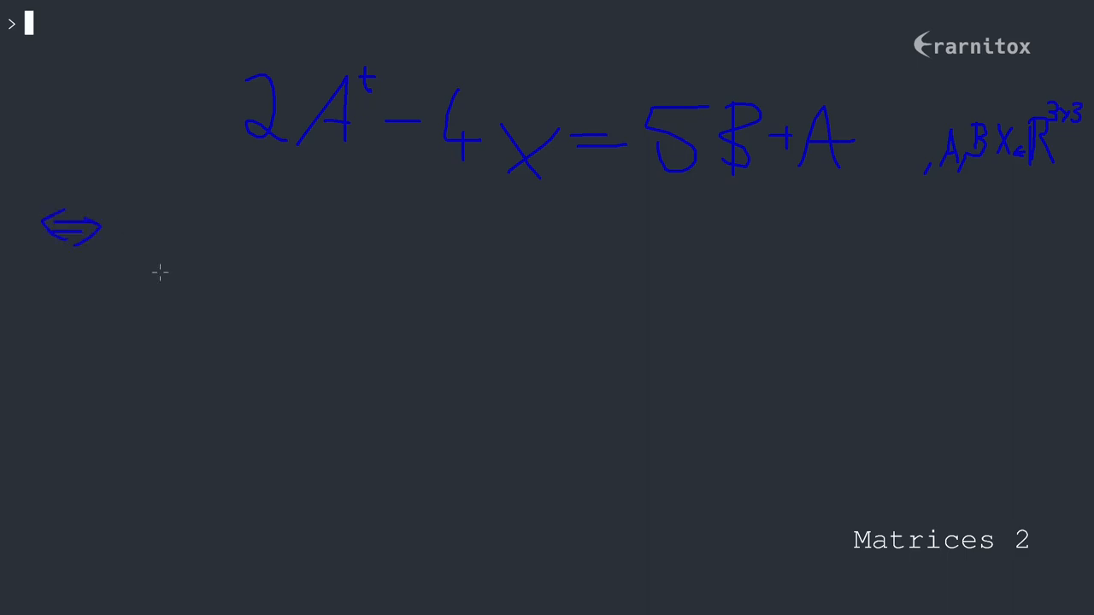
{"action": "mouse_move", "coordinate": [248, 217]}
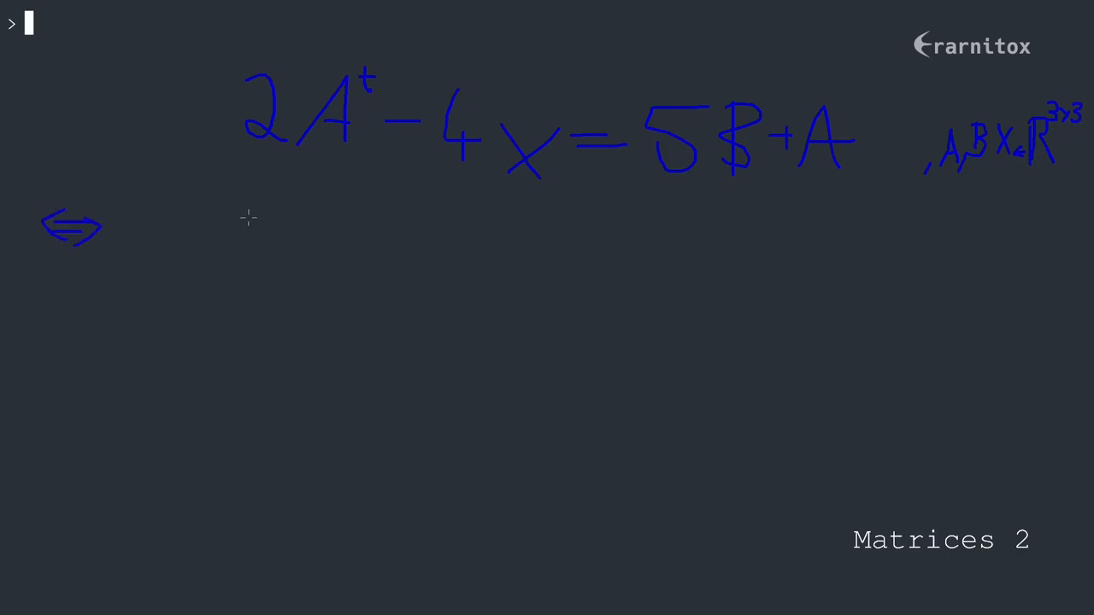
{"action": "mouse_move", "coordinate": [429, 156]}
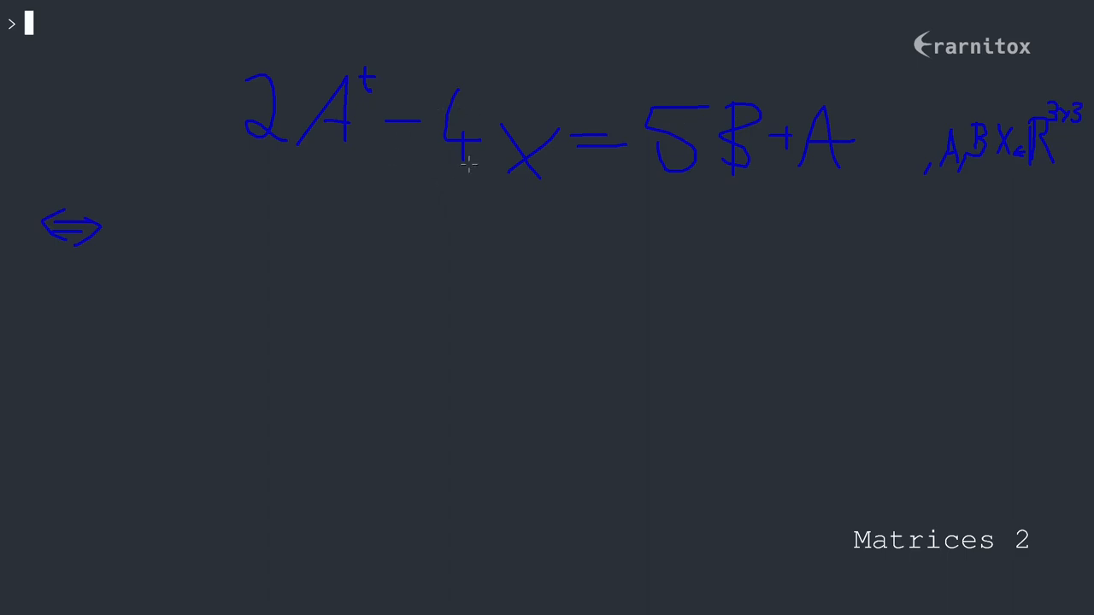
{"action": "mouse_move", "coordinate": [251, 265]}
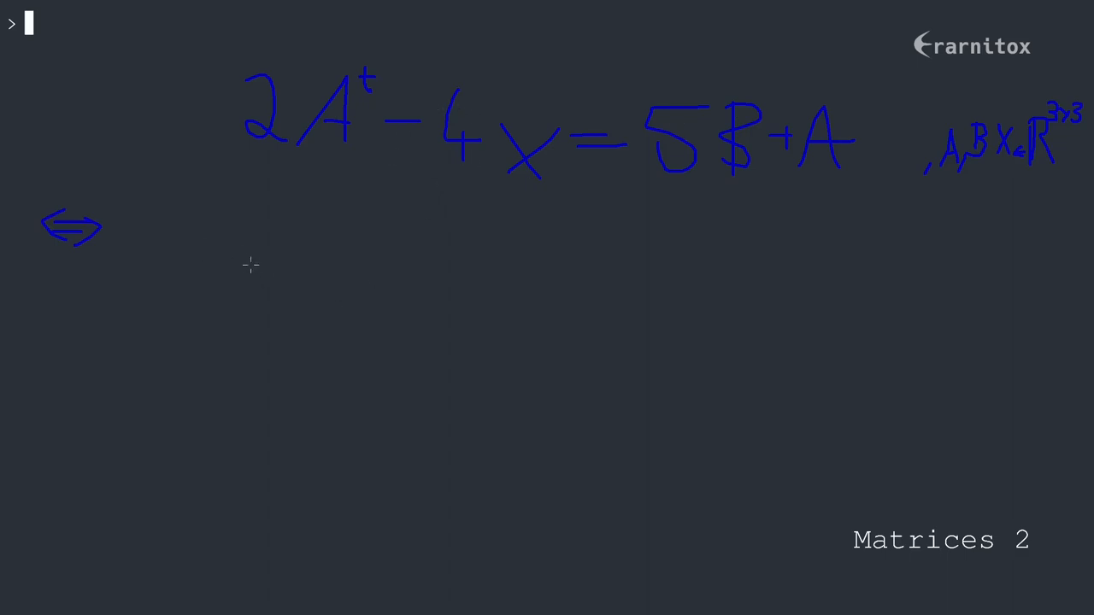
{"action": "left_click_drag", "start_coordinate": [169, 272], "coordinate": [412, 280]}
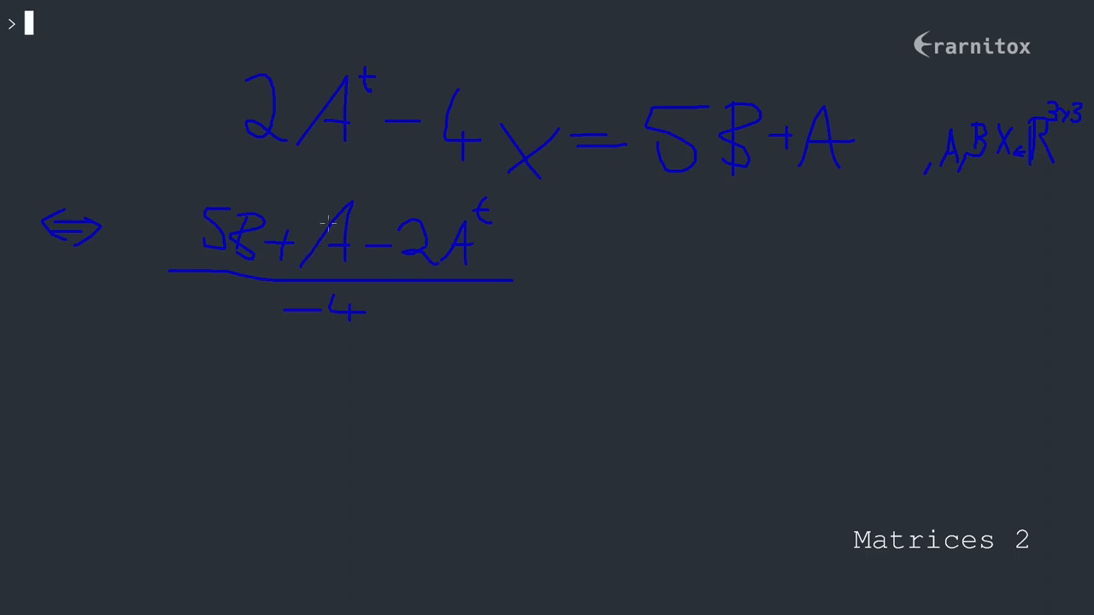
{"action": "mouse_move", "coordinate": [596, 296]}
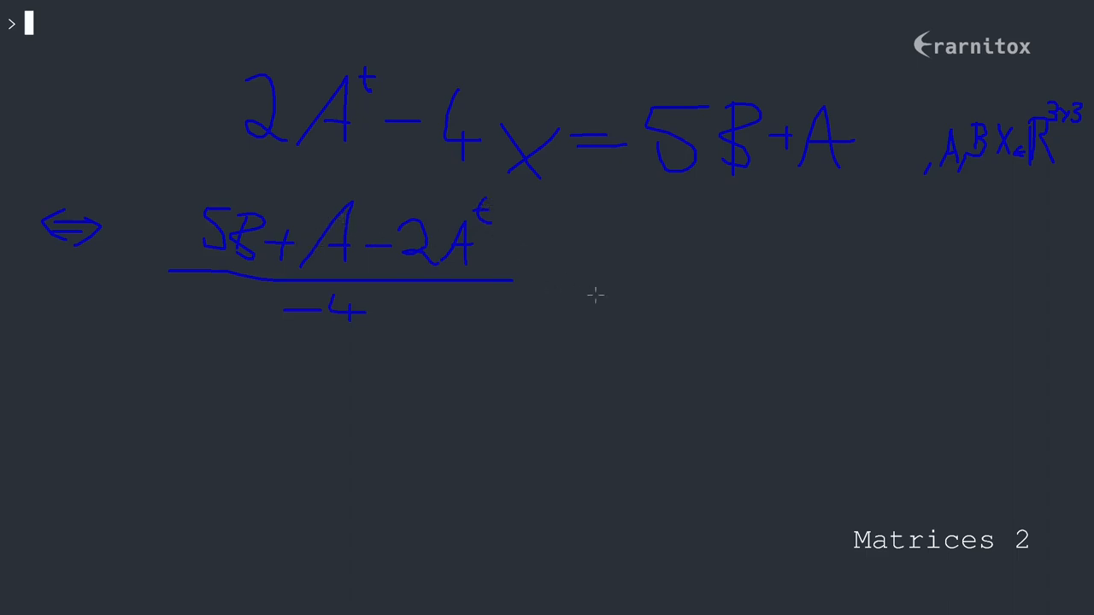
{"action": "mouse_move", "coordinate": [657, 232]}
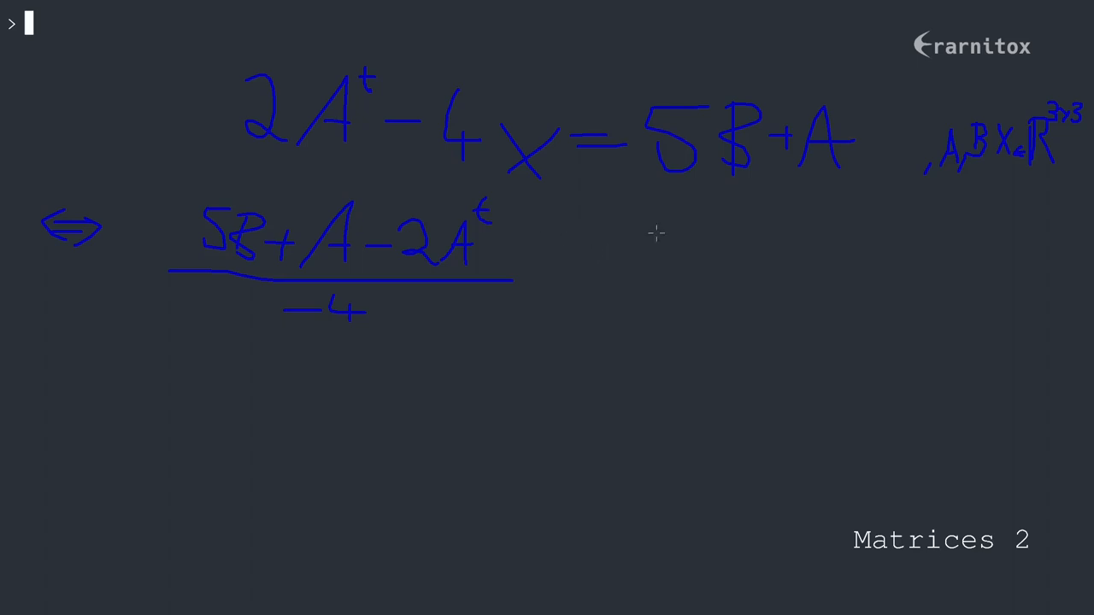
{"action": "mouse_move", "coordinate": [615, 182]}
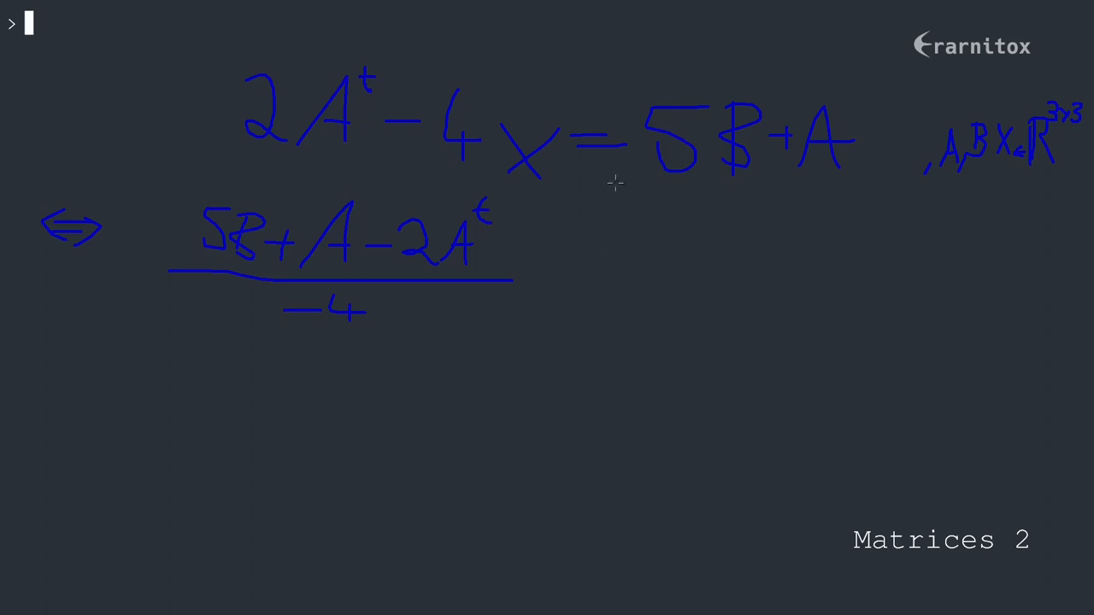
{"action": "mouse_move", "coordinate": [622, 252]}
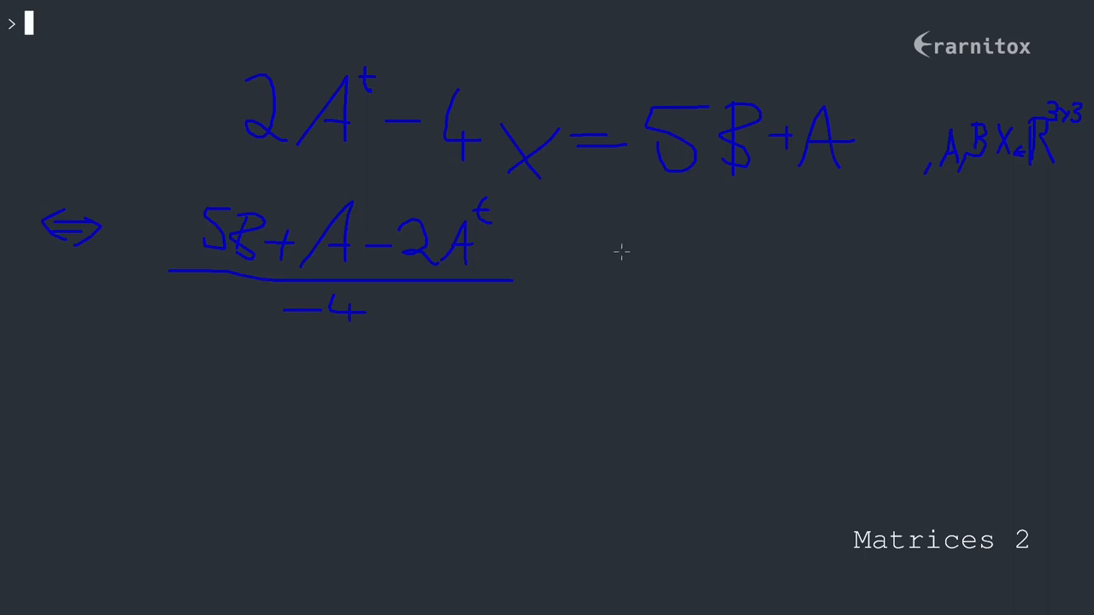
{"action": "mouse_move", "coordinate": [627, 249]}
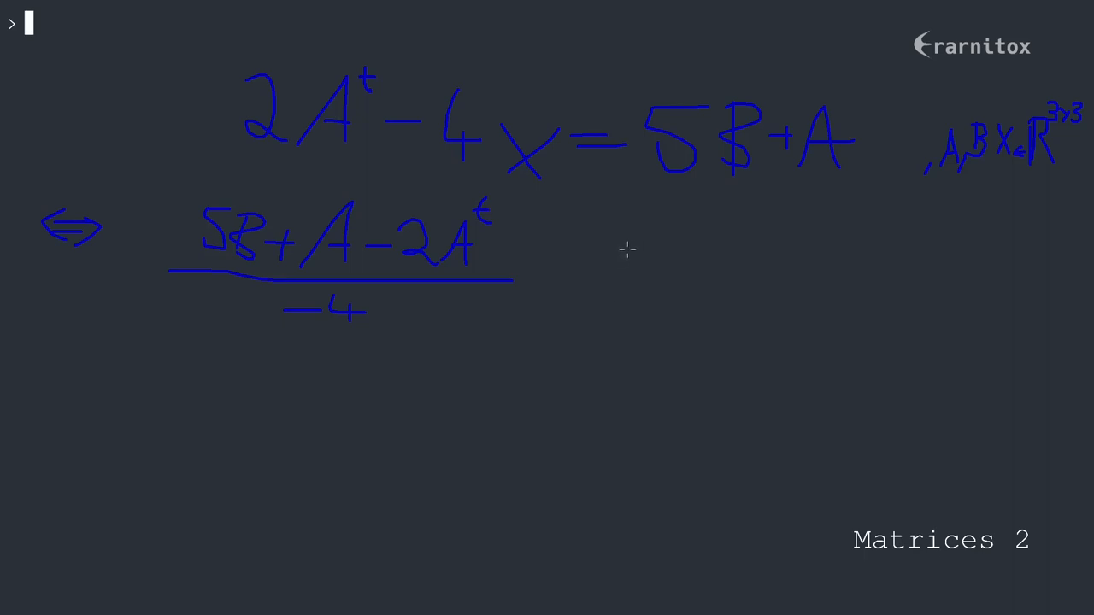
Step: Sketch a bracketed example matrix with its entries beside the solved fraction
{"action": "left_click_drag", "start_coordinate": [637, 223], "coordinate": [628, 321]}
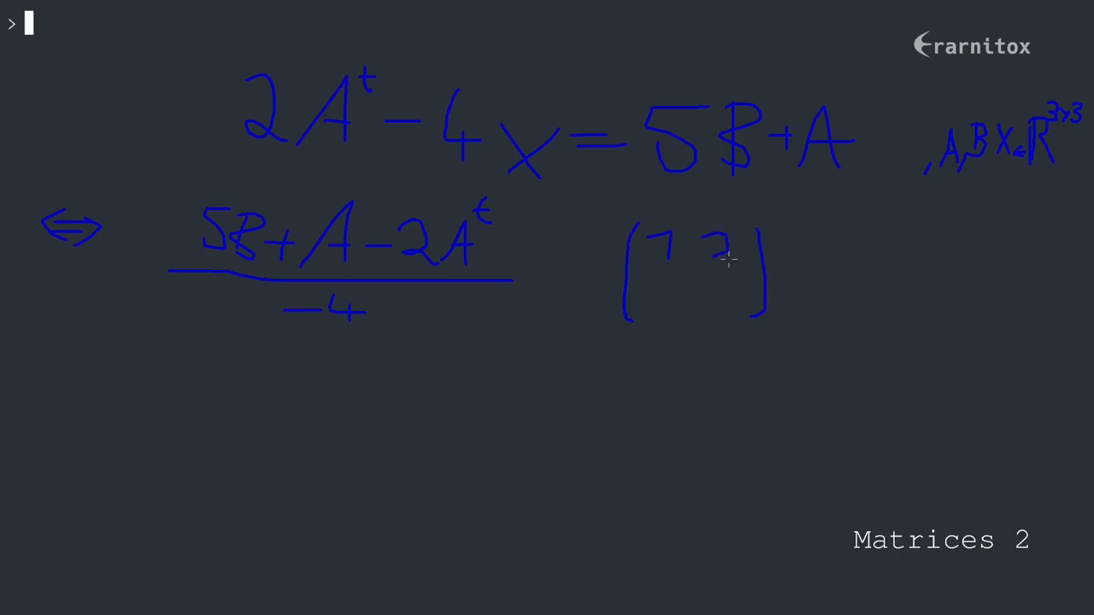
{"action": "left_click_drag", "start_coordinate": [666, 295], "coordinate": [735, 295]}
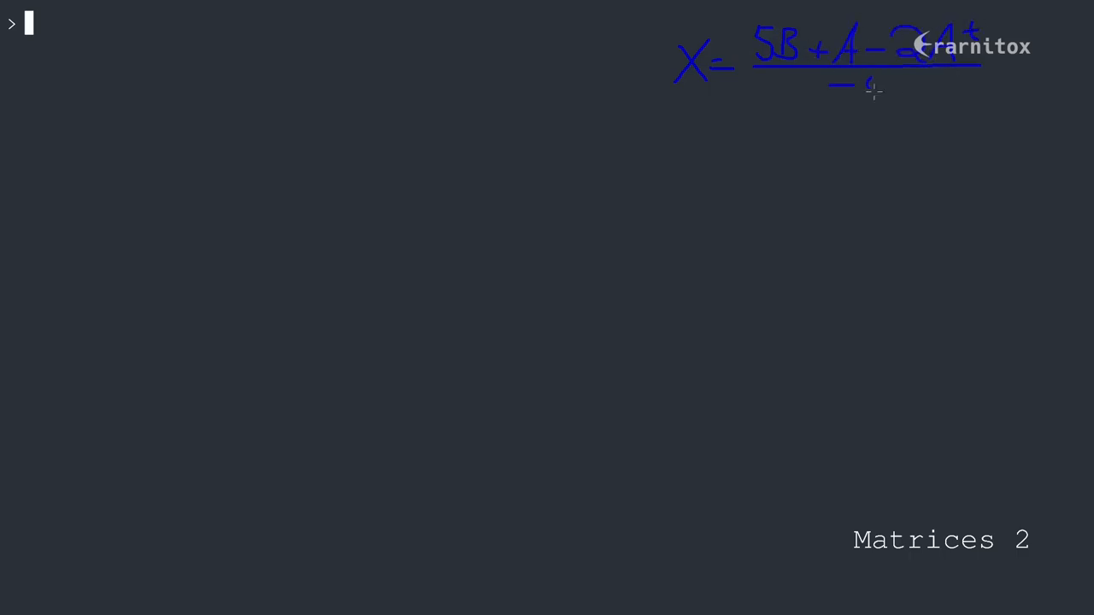
{"action": "mouse_move", "coordinate": [323, 126]}
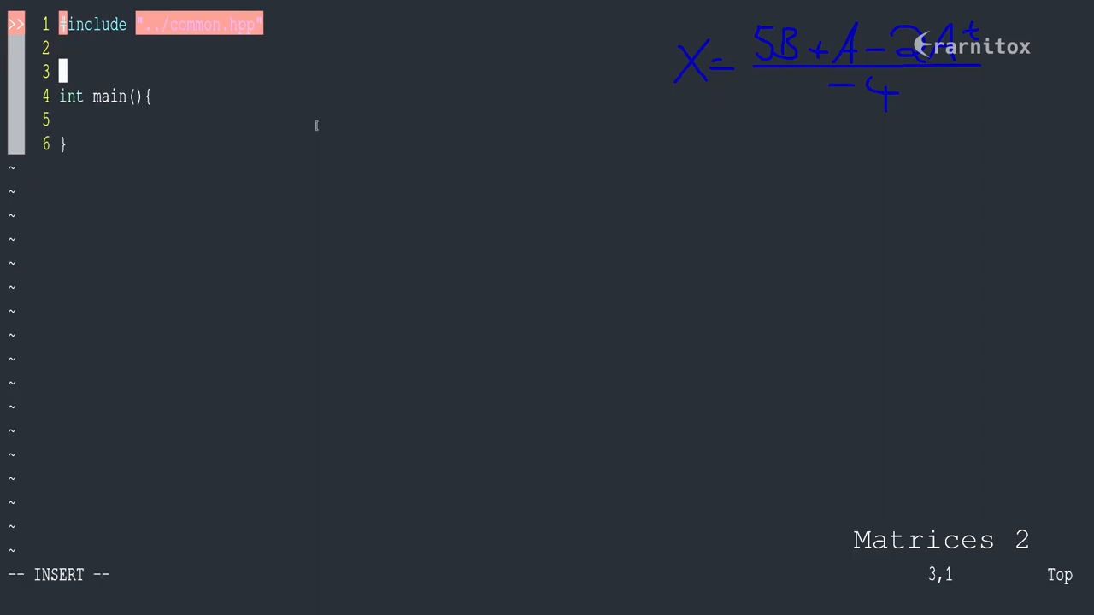
Step: Add the alias using mat3 = drop::math::Matrix_3x3; to the file
{"action": "type", "text": "auto"}
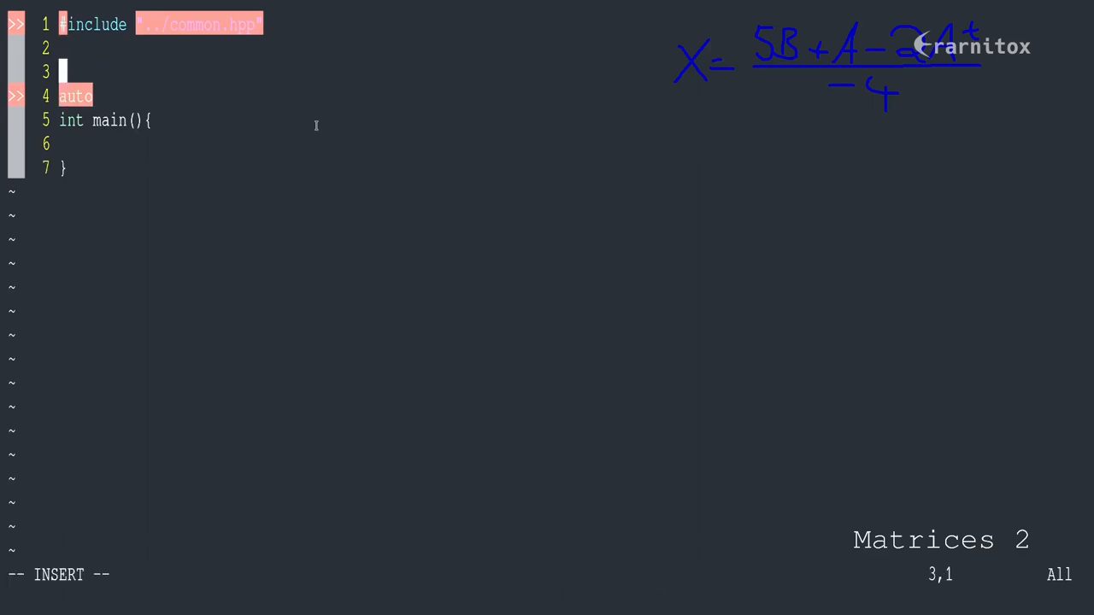
{"action": "type", "text": "using mat3 = d"}
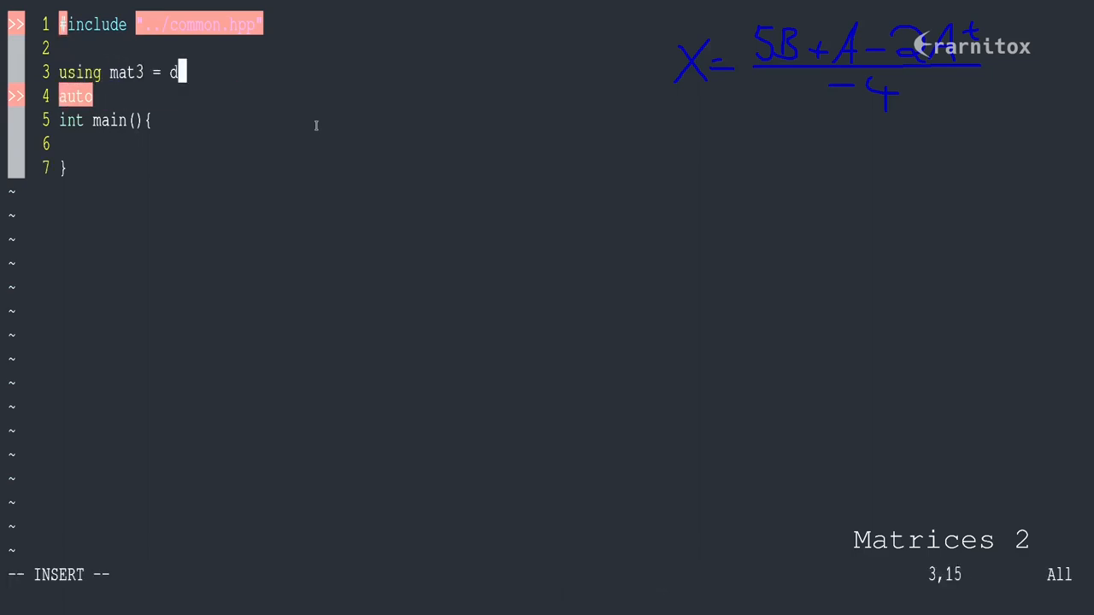
{"action": "type", "text": "rop::math::Matrix_3x3;"}
{"action": "left_click", "coordinate": [205, 96]}
{"action": "type", "text": " getX()"}
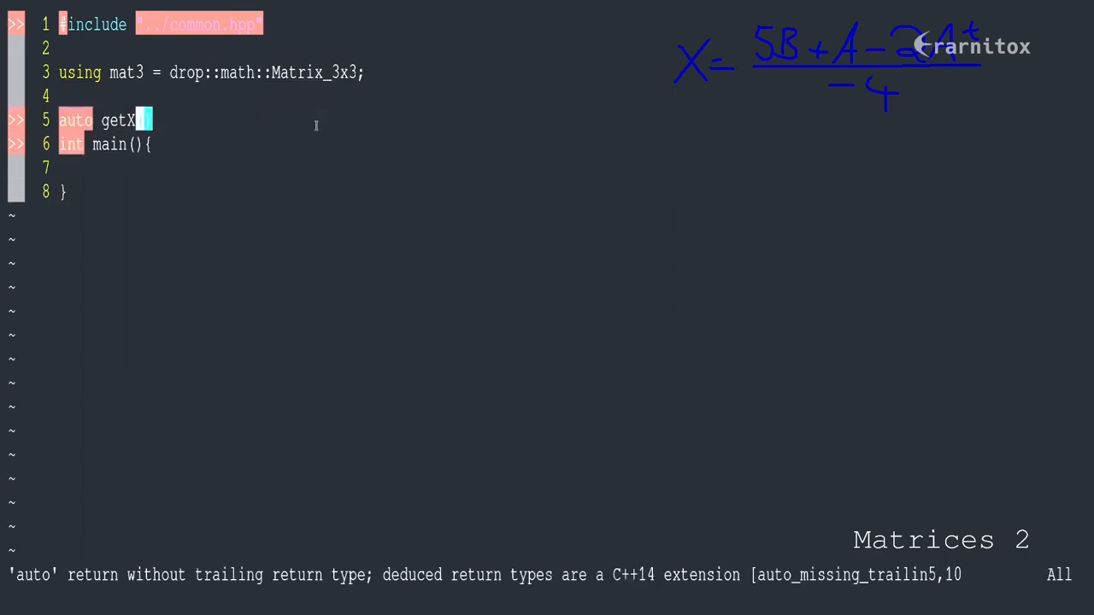
Step: Declare auto getX(const mat3& a, const mat3& b) -> mat3 above main
{"action": "key", "text": "i"}
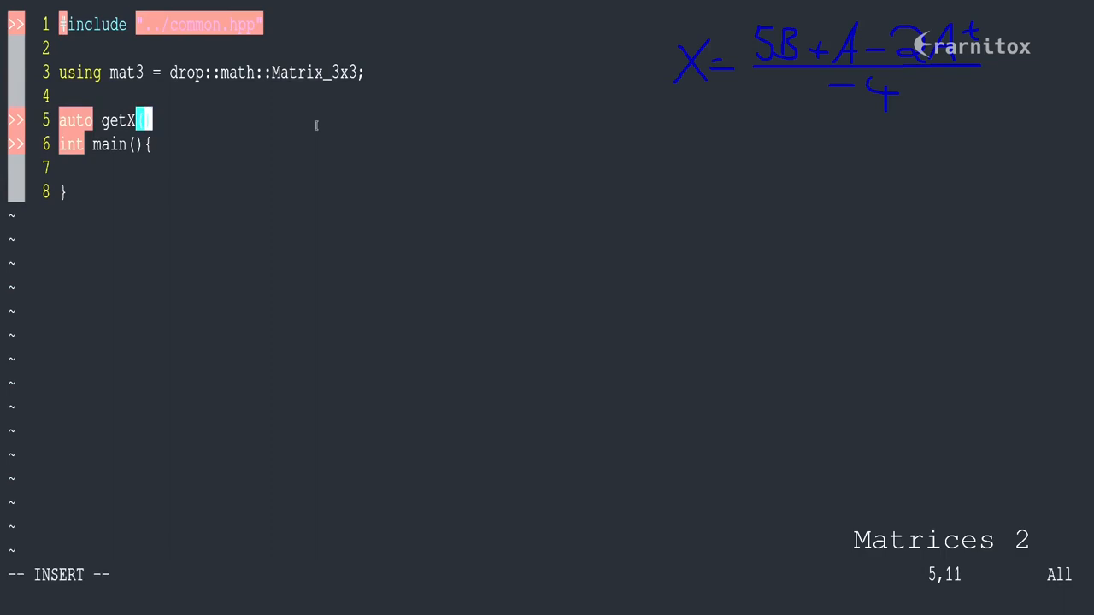
{"action": "type", "text": "(const mat"}
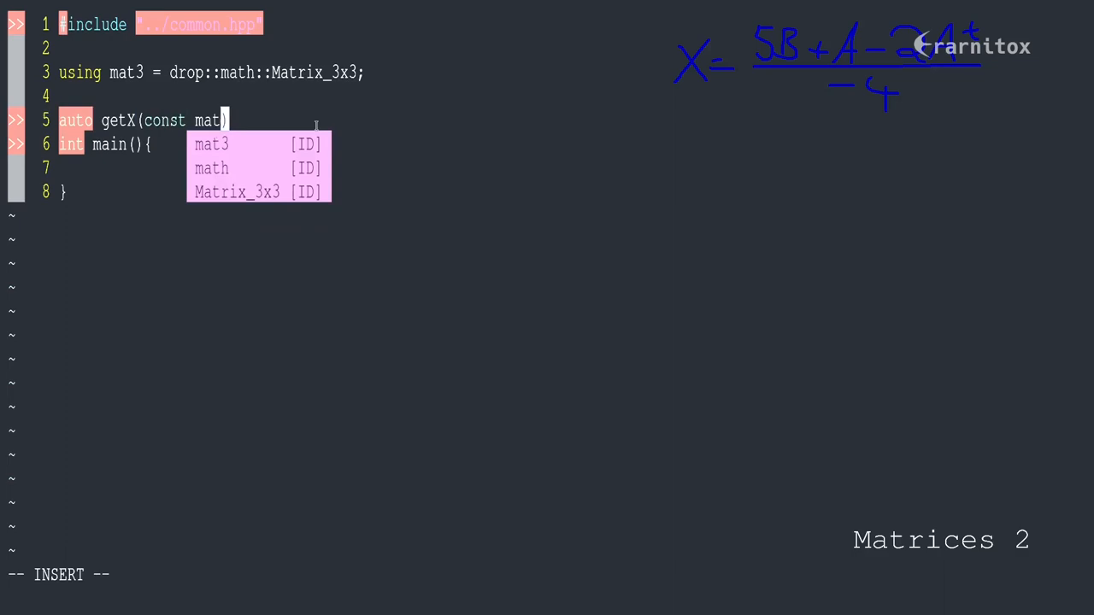
{"action": "type", "text": "3& a, const mat3&"}
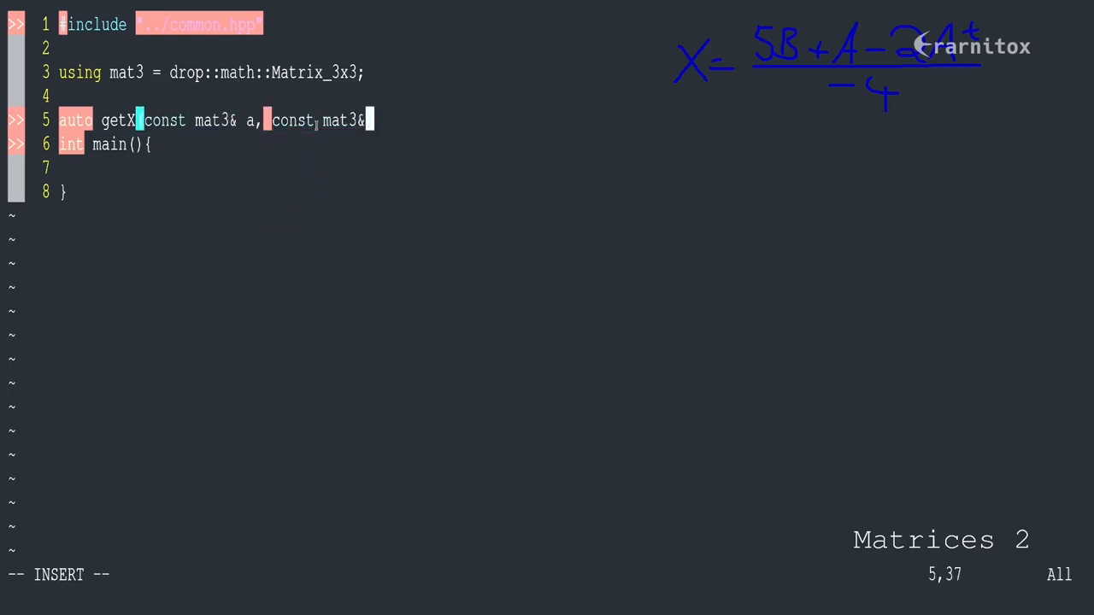
{"action": "type", "text": "b) ->"}
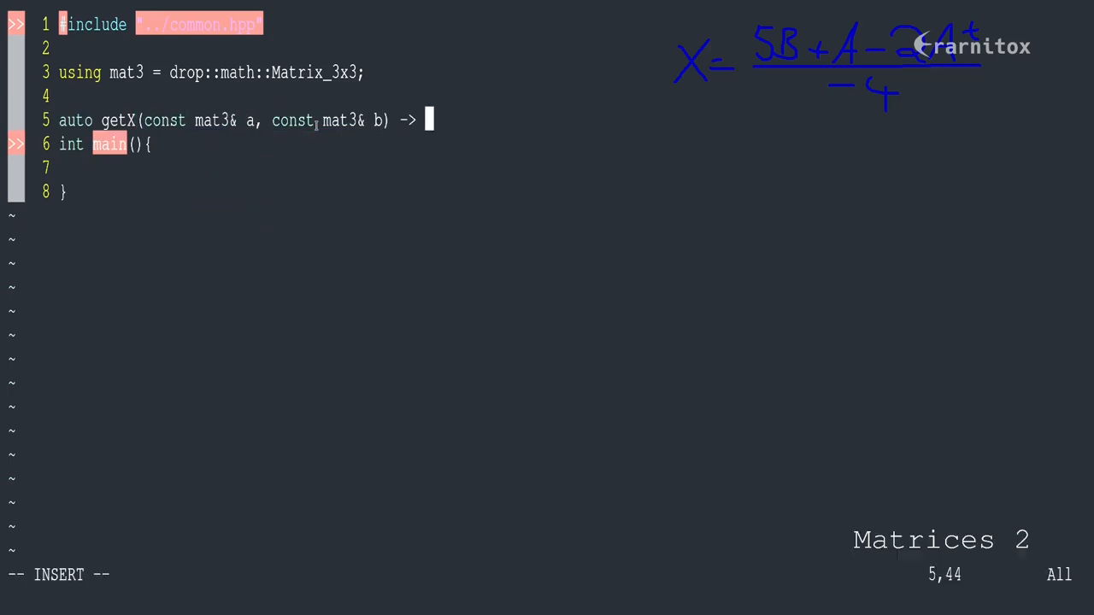
{"action": "type", "text": "mat3 {"}
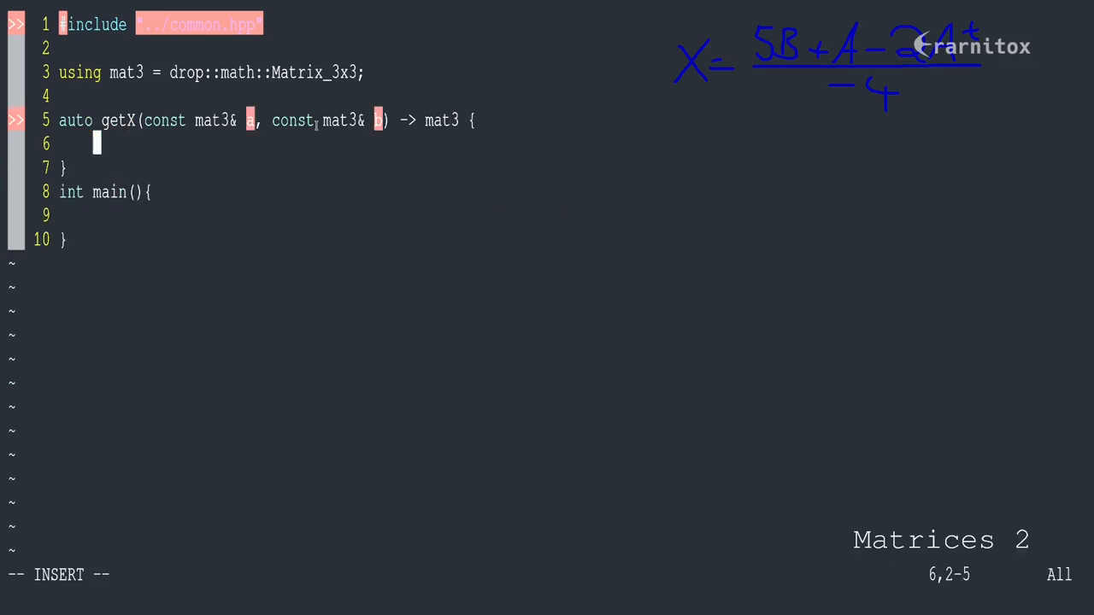
Step: Define i{5*b} and j{2*a.transposed()} inside getX
{"action": "type", "text": "r"}
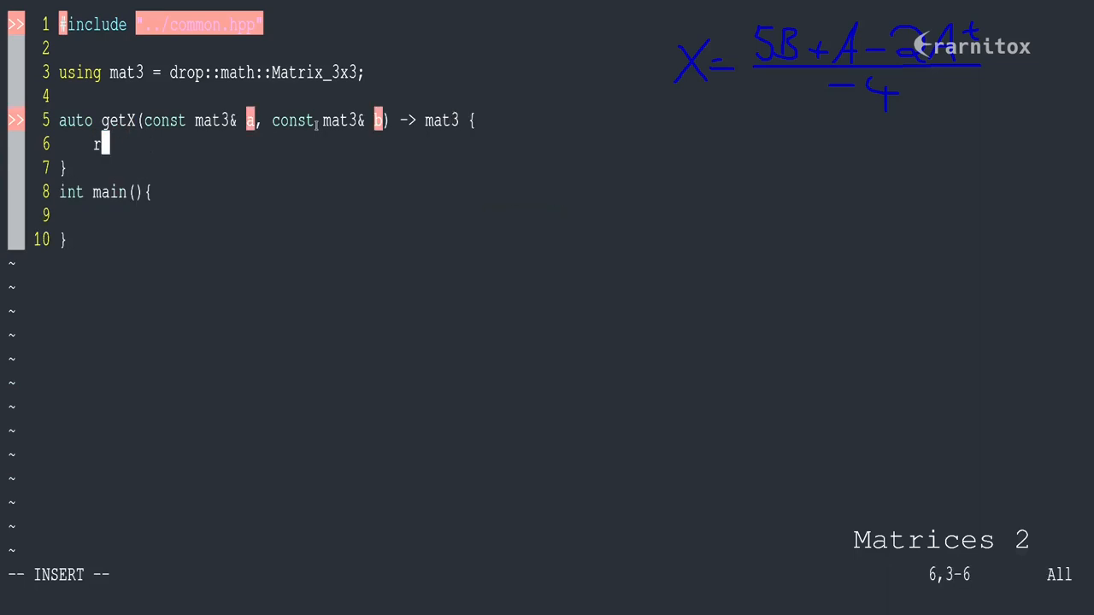
{"action": "type", "text": "auto"}
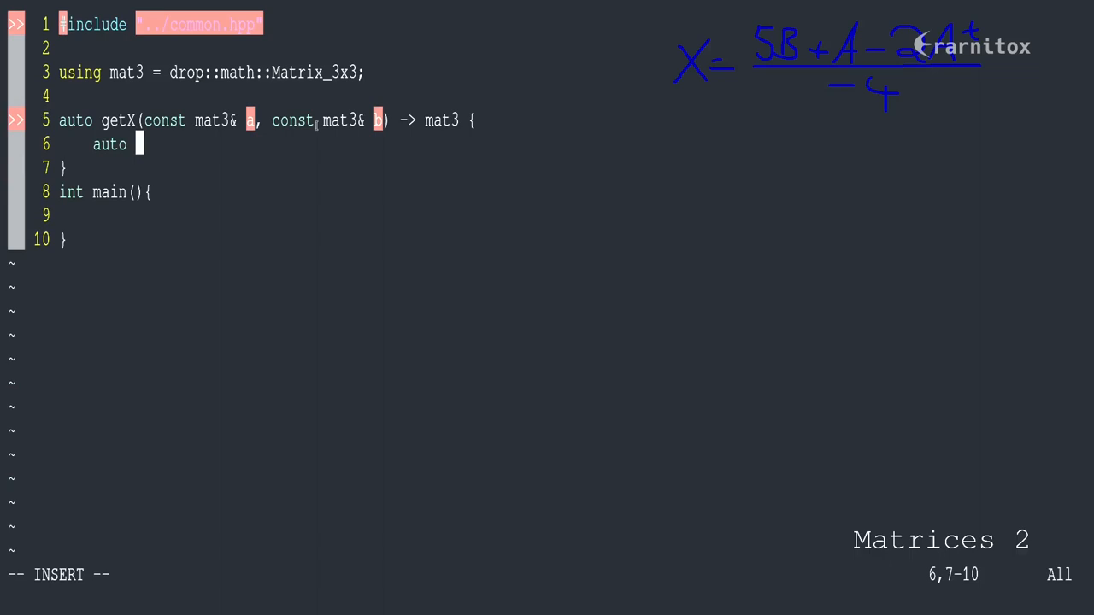
{"action": "type", "text": "f"}
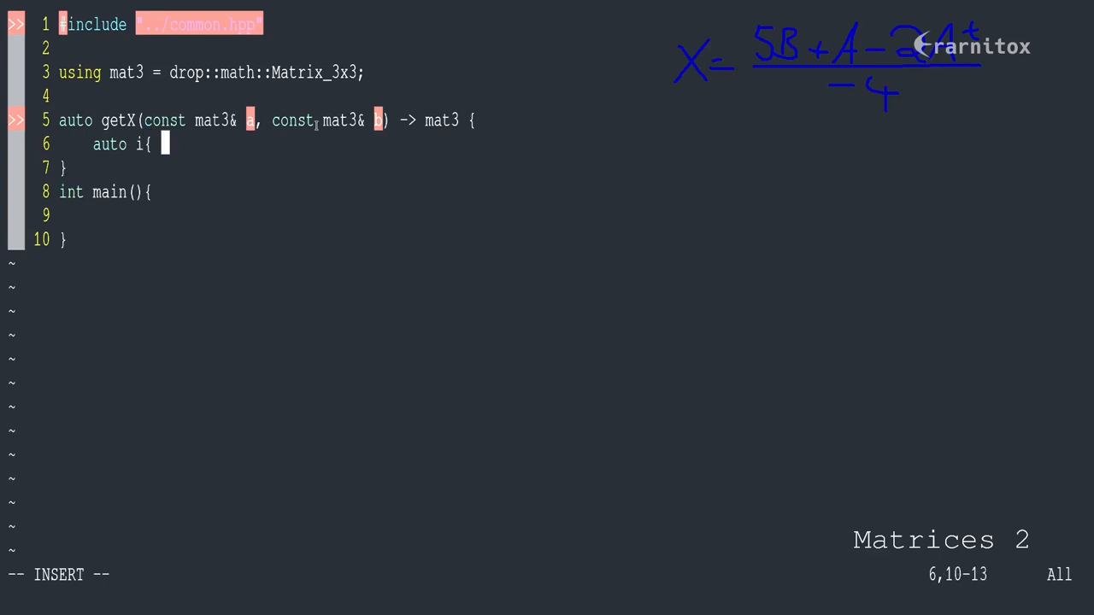
{"action": "type", "text": "5*"}
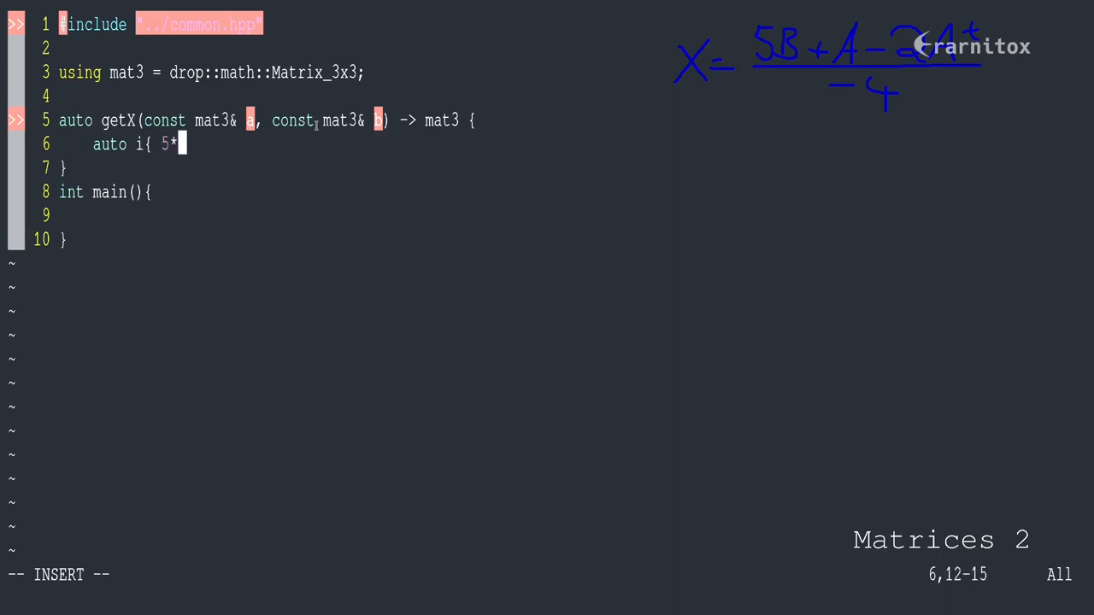
{"action": "type", "text": "b };"}
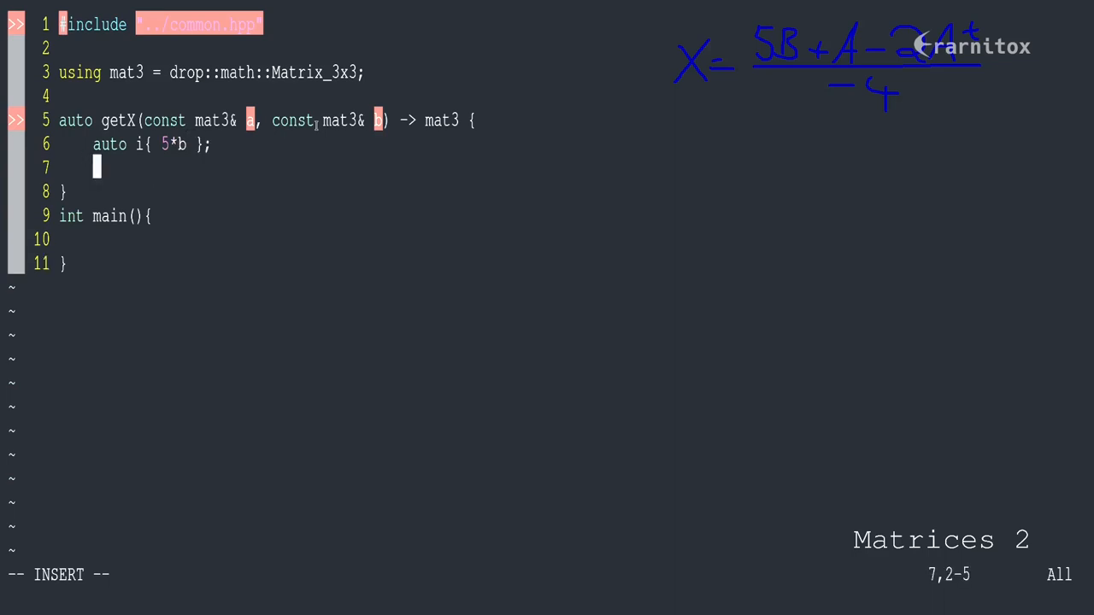
{"action": "type", "text": "auto j"}
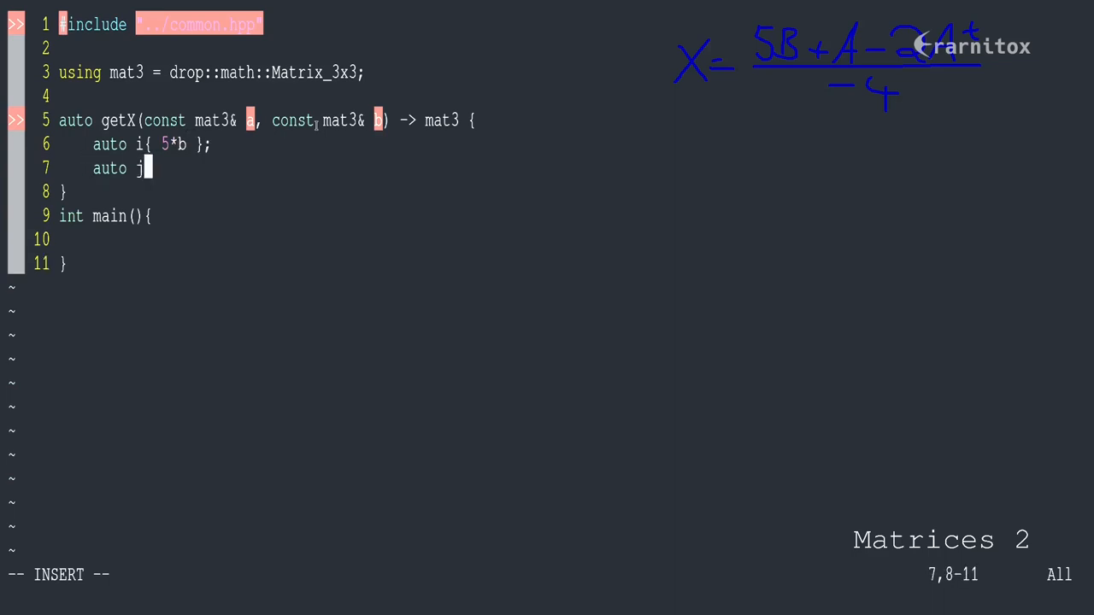
{"action": "type", "text": "{"}
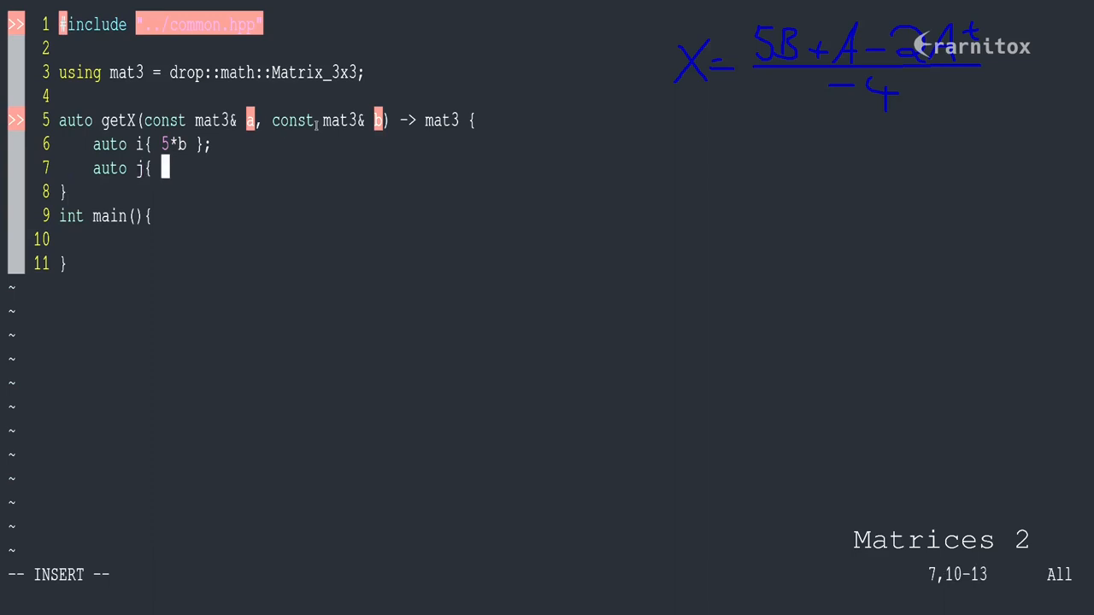
{"action": "type", "text": "2*a"}
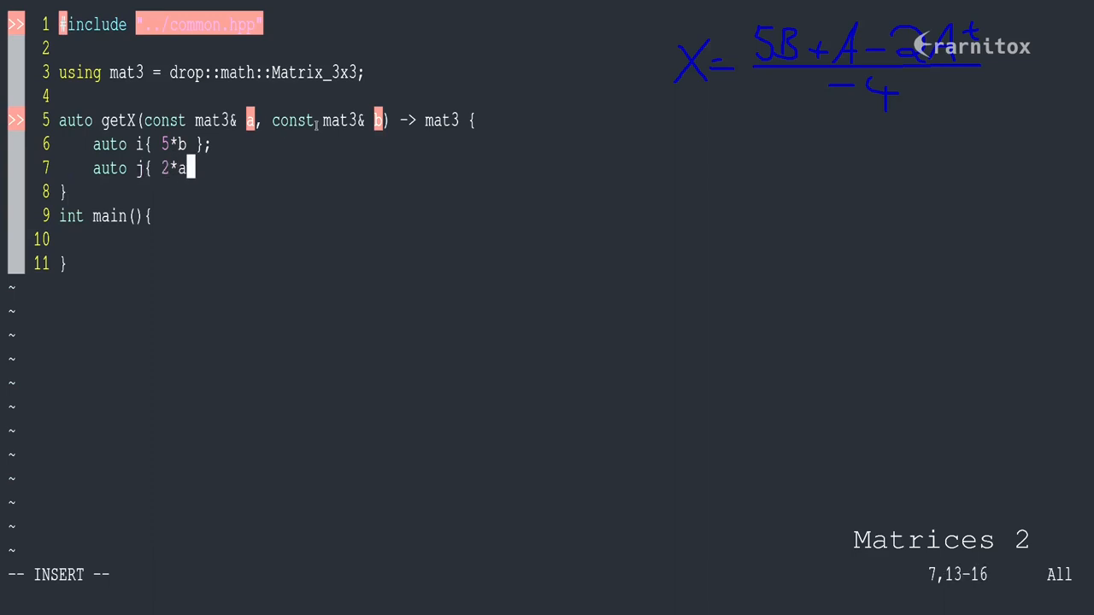
{"action": "type", "text": ".transposed"}
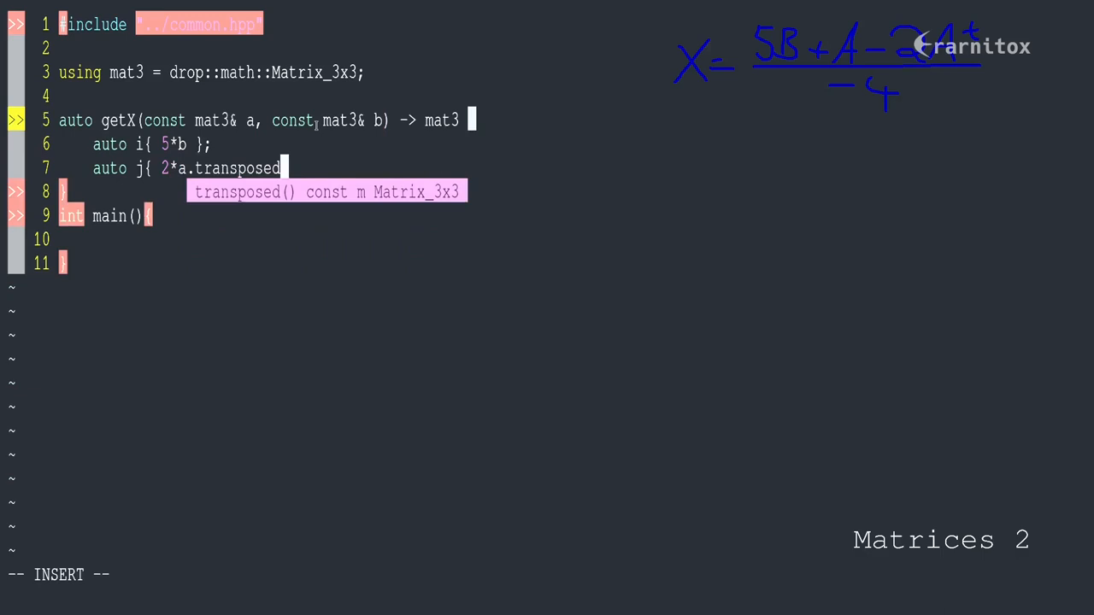
{"action": "key", "text": "BackSpace"}
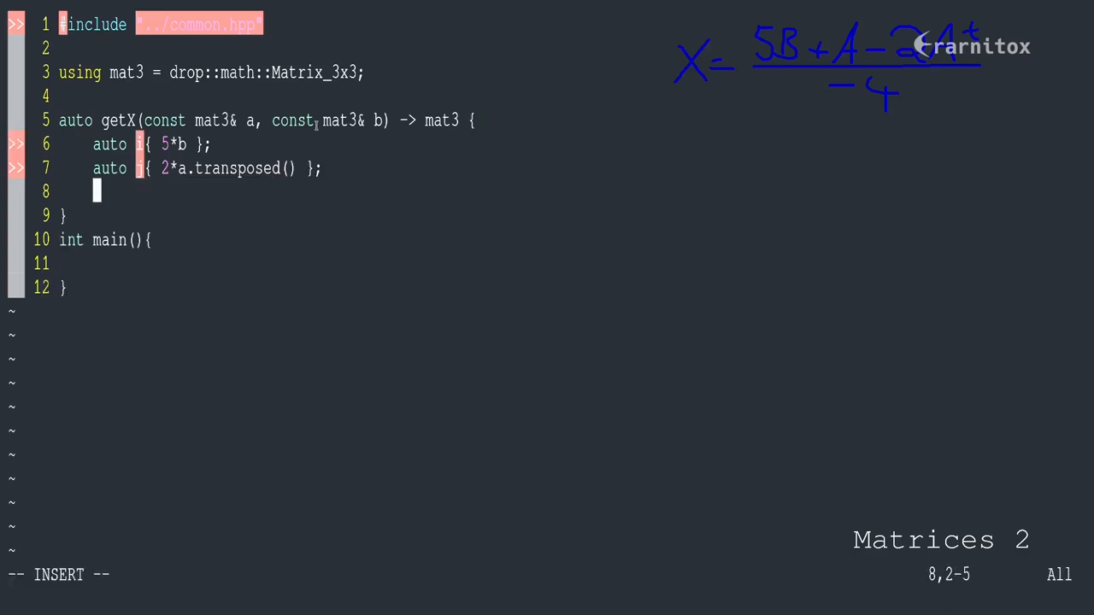
Step: Add the line (i+a+j)._scale(1.f/-4.f); to getX's body
{"action": "key", "text": "Return"}
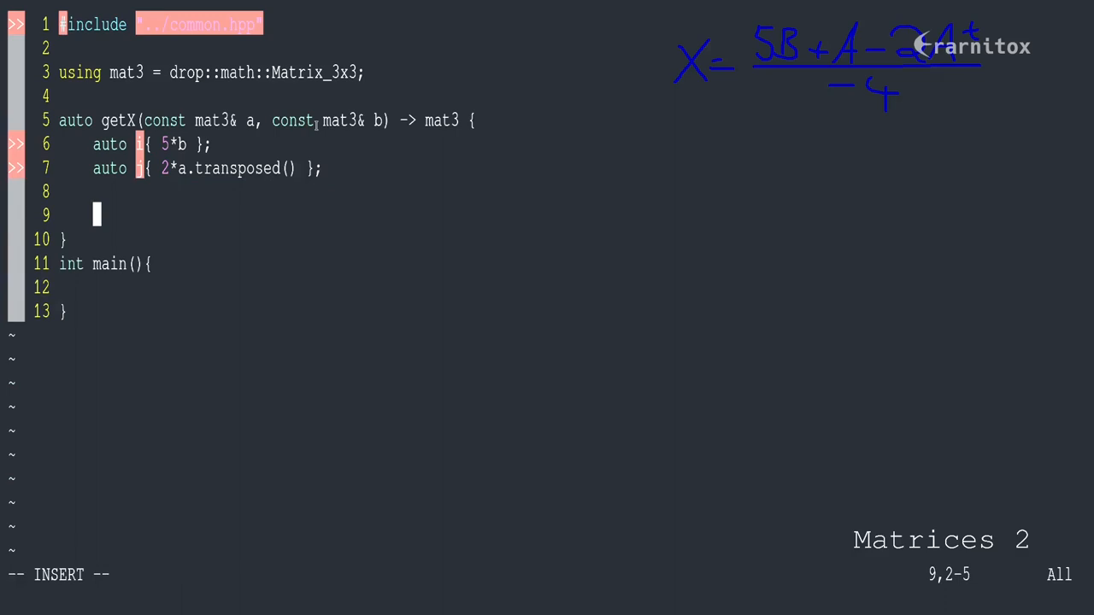
{"action": "type", "text": "i"}
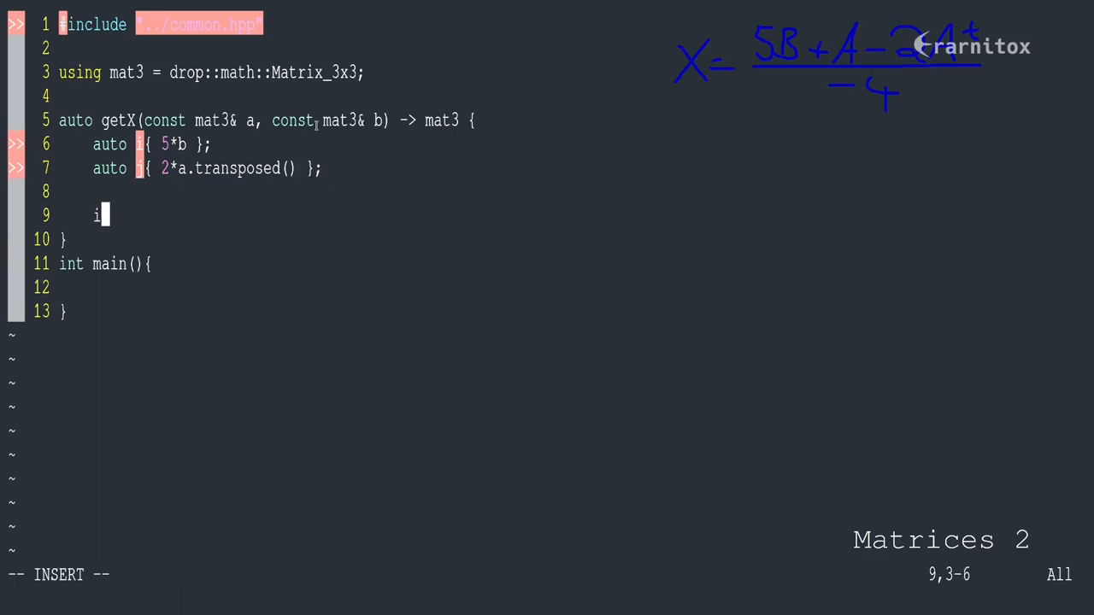
{"action": "type", "text": "+a+"}
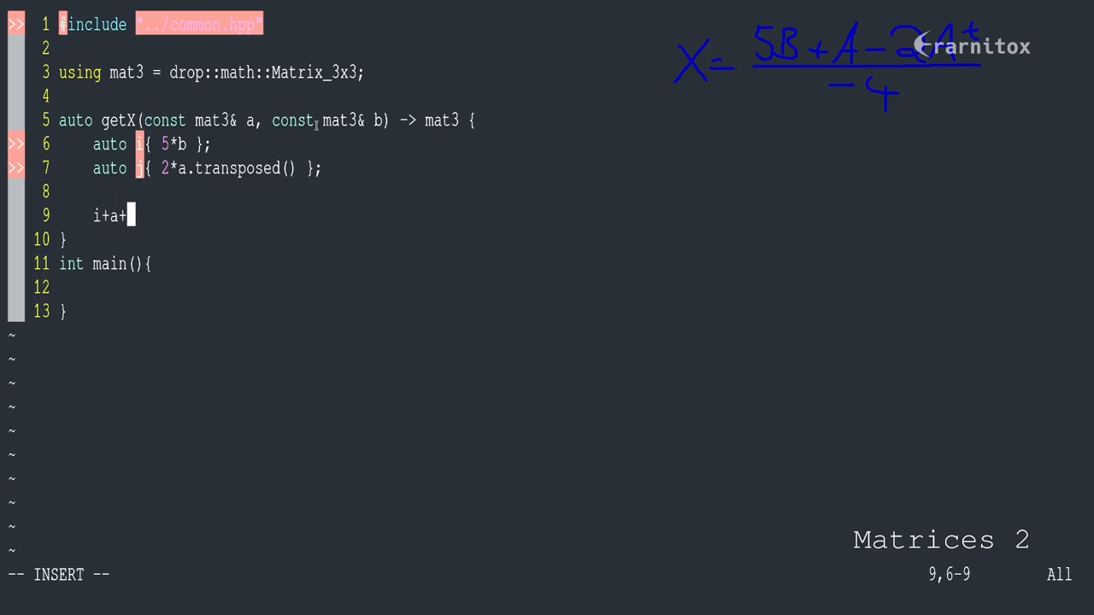
{"action": "type", "text": "j"}
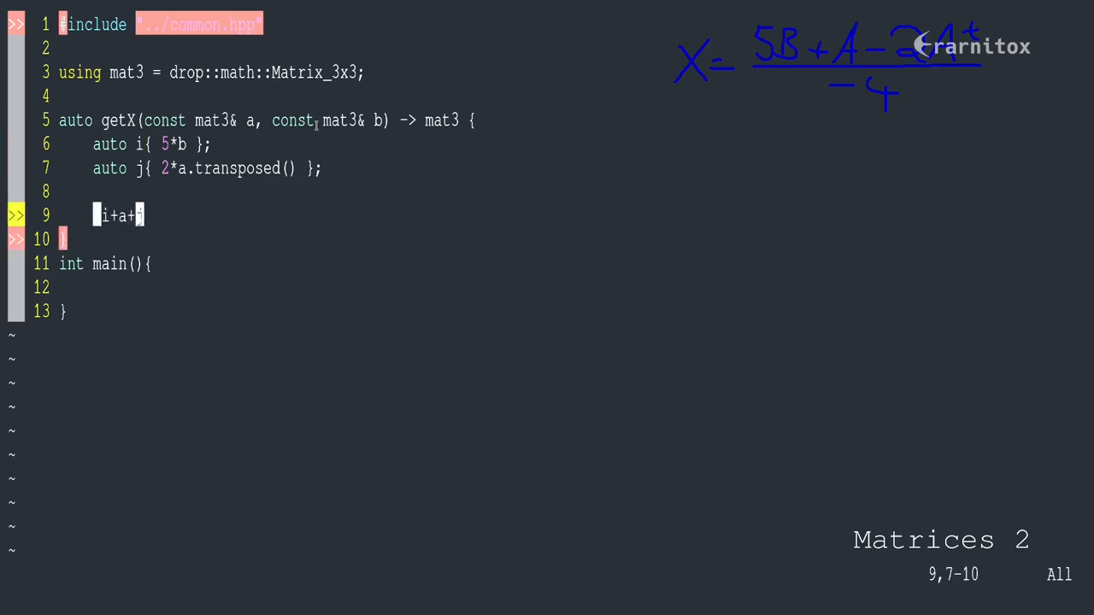
{"action": "type", "text": "(i+a+j)._scale("}
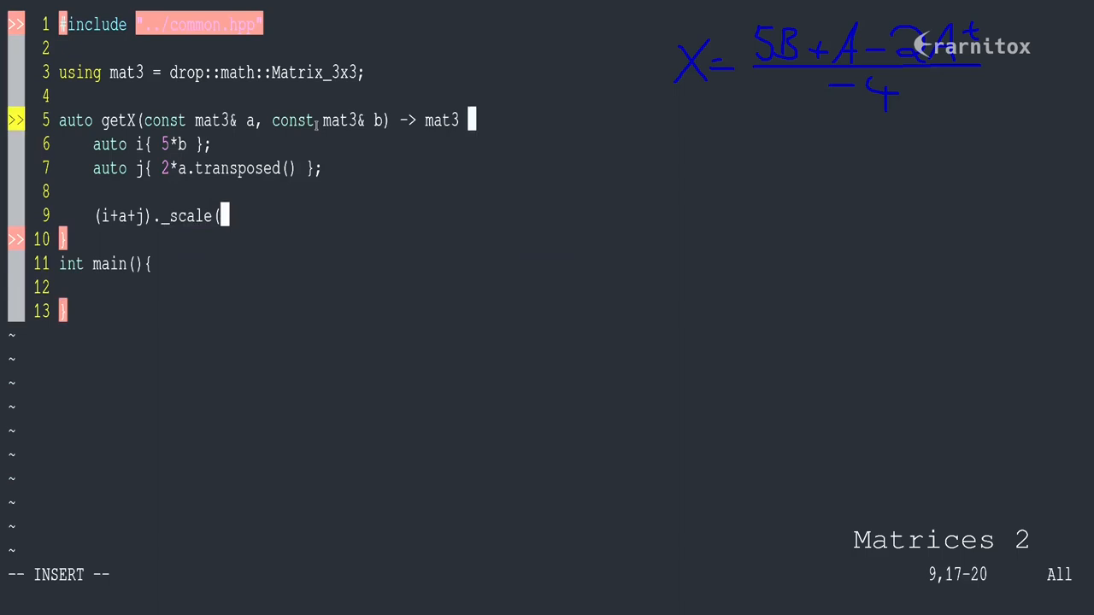
{"action": "type", "text": "1/"}
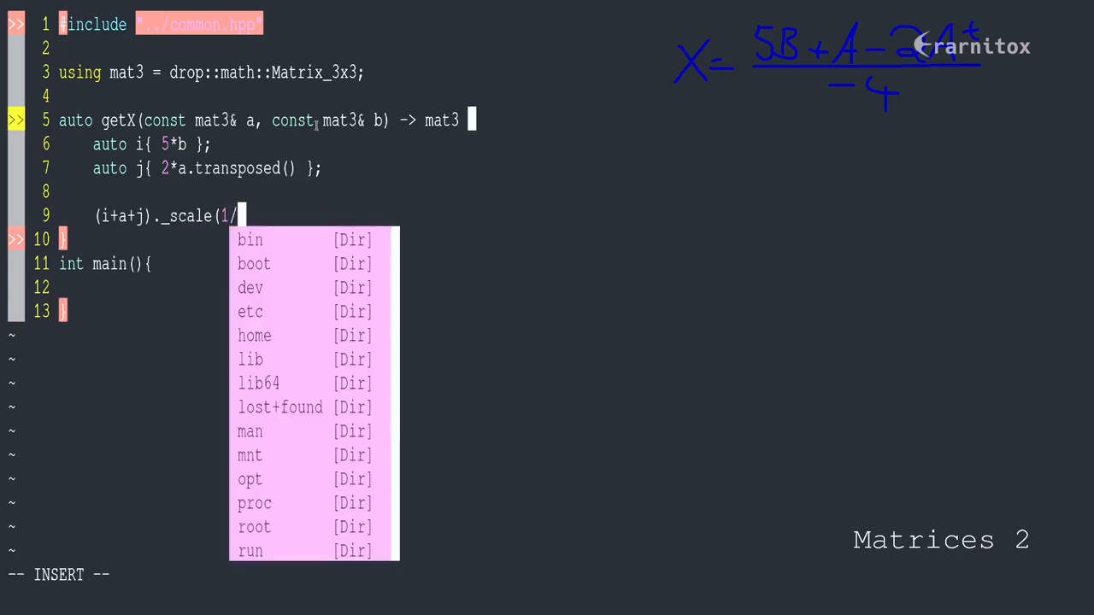
{"action": "type", "text": "-4"}
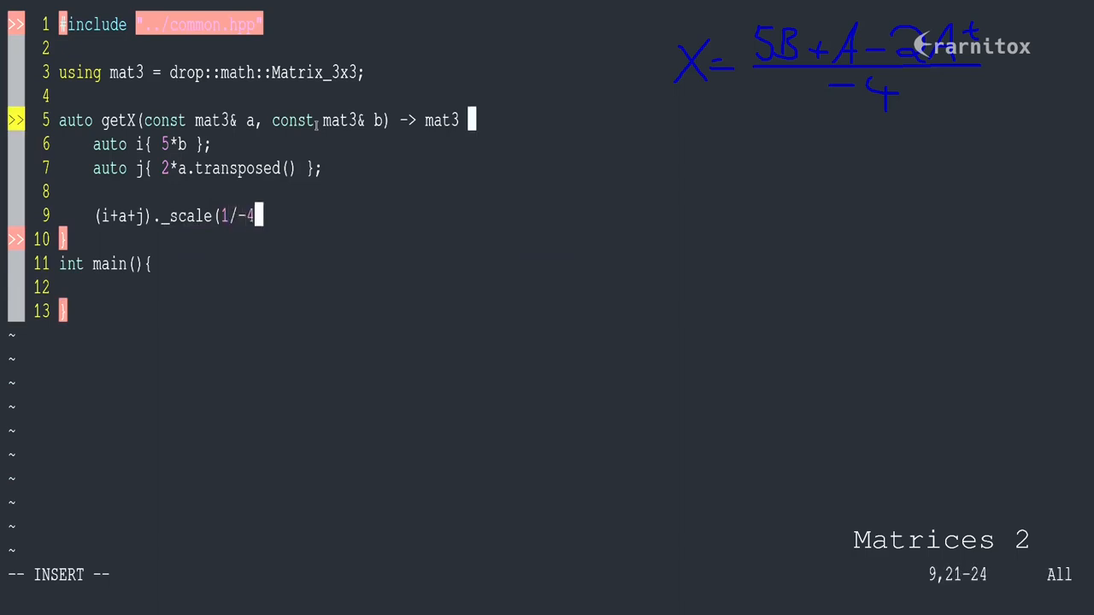
{"action": "key", "text": "Escape"}
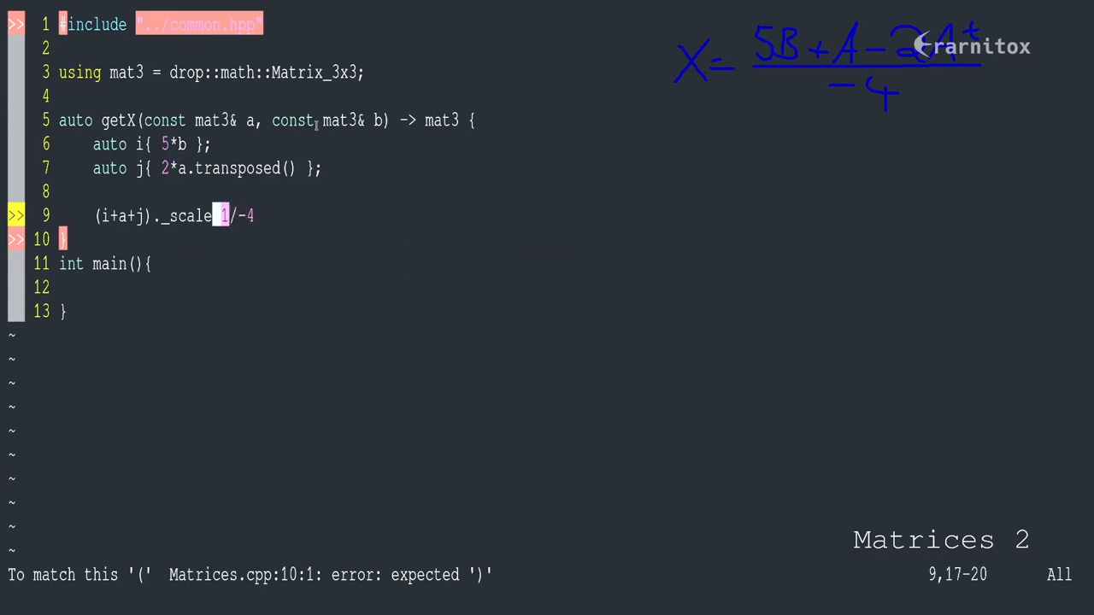
{"action": "type", "text": ".f"}
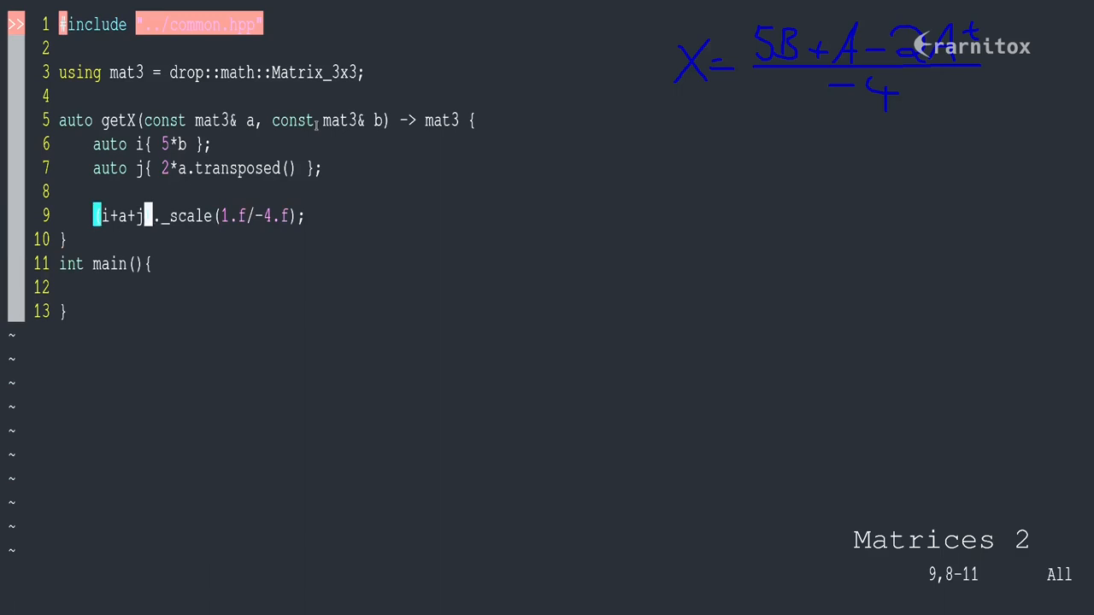
{"action": "key", "text": "i"}
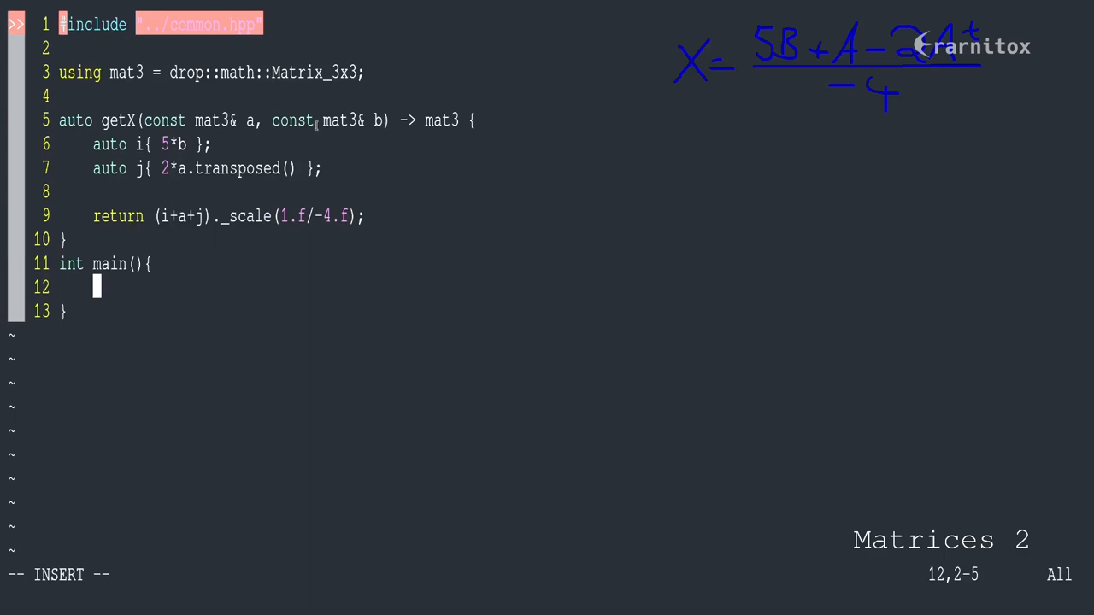
Step: Declare matrix a with values {{2.f, 4.f}, {-1.f, 3.f}} in main
{"action": "type", "text": "mat3 a"}
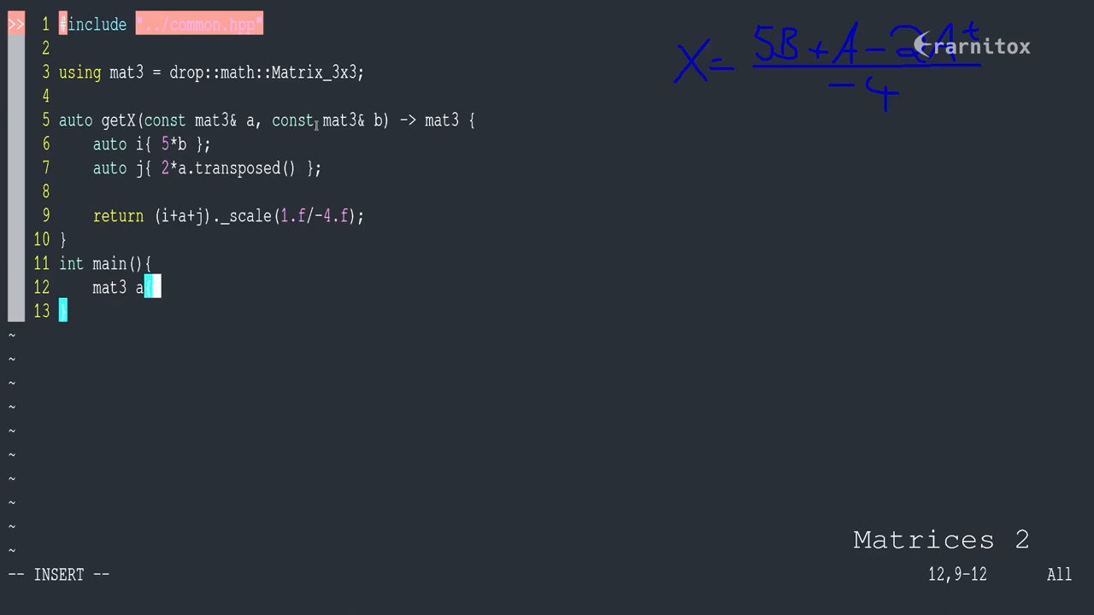
{"action": "type", "text": "{2.f, 4"}
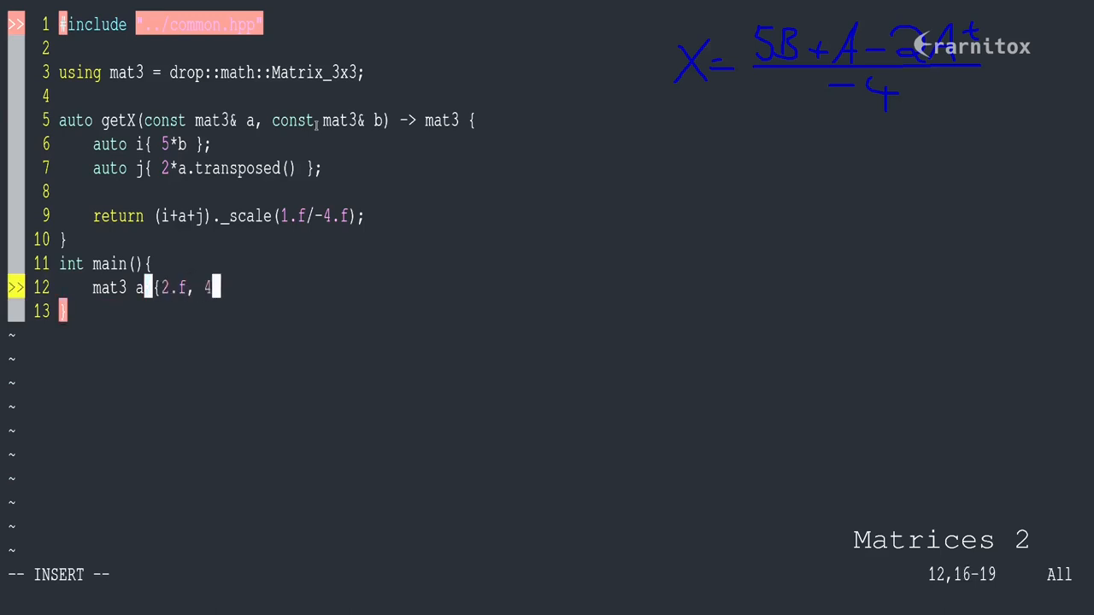
{"action": "type", "text": ".f},"}
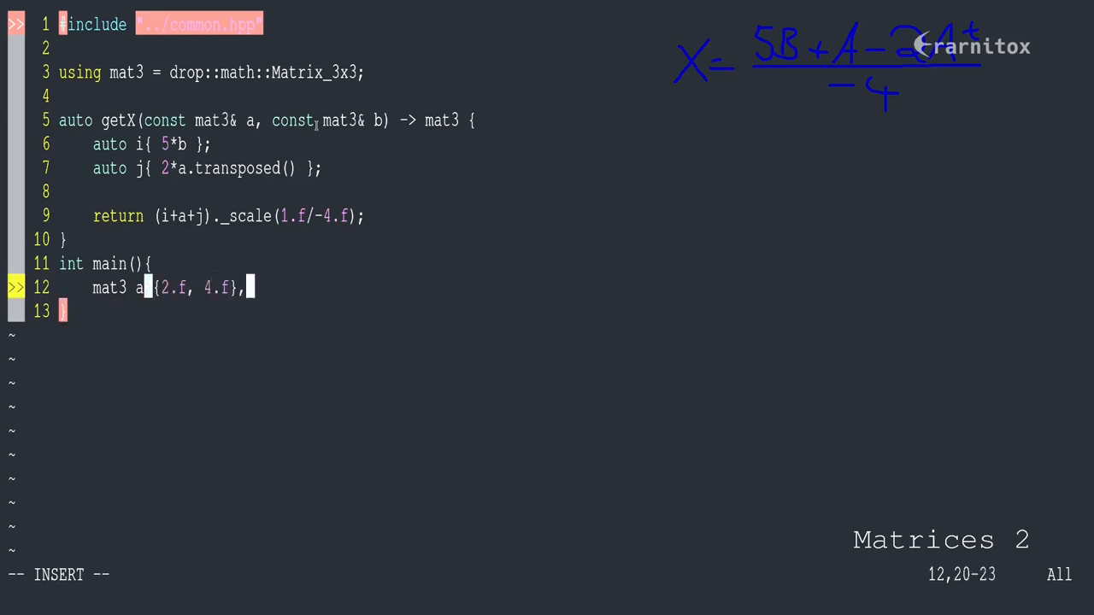
{"action": "type", "text": "{-"}
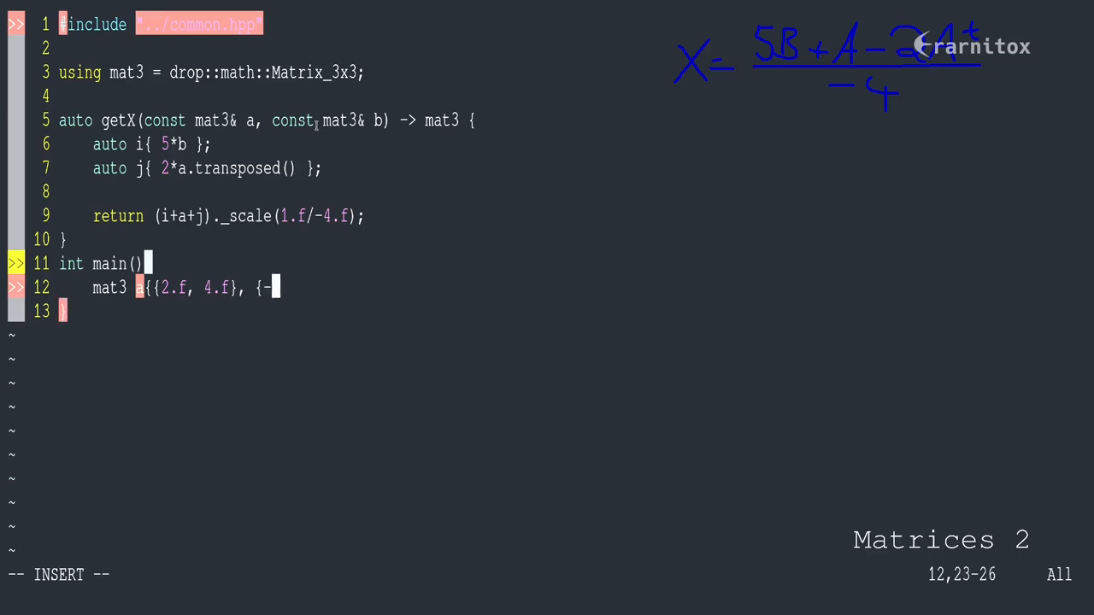
{"action": "type", "text": "1.f"}
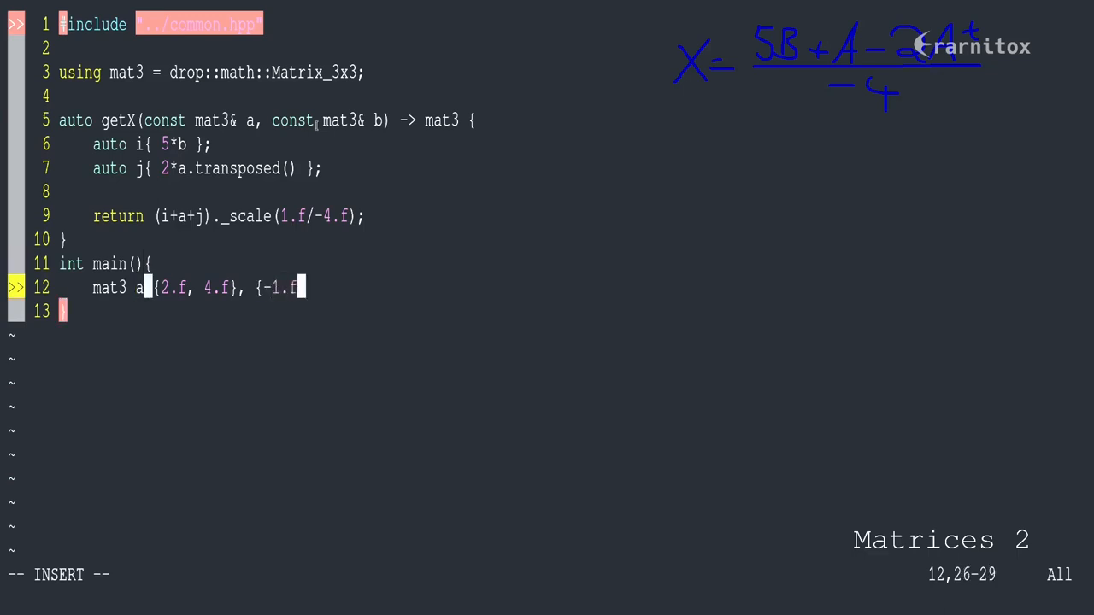
{"action": "type", "text": ", 3.f}};"}
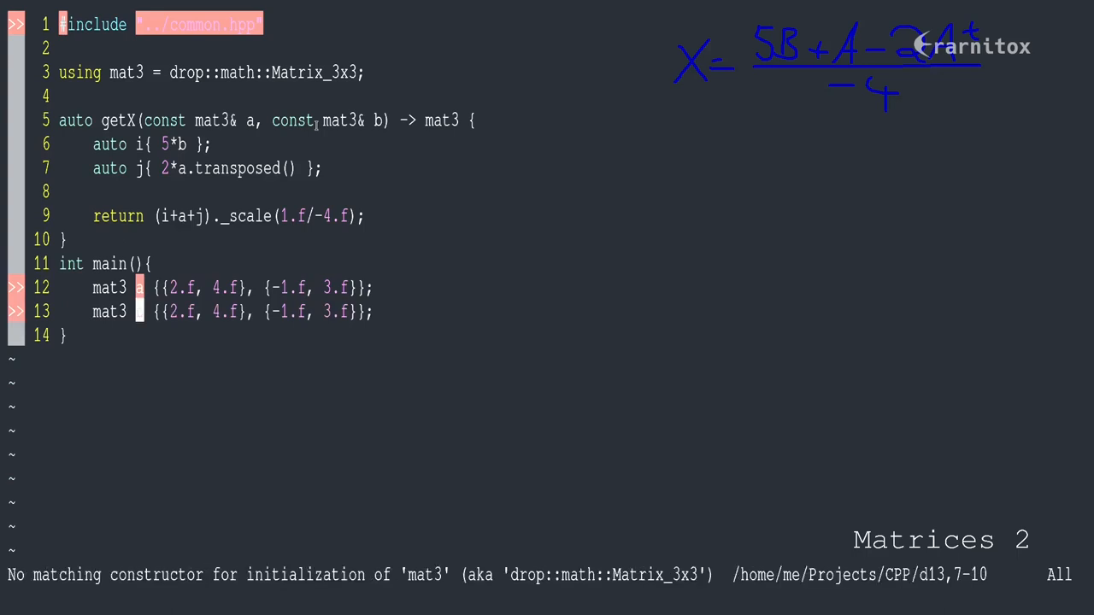
Step: Edit the duplicated line into matrix b and store getX(a, b) in x
{"action": "type", "text": "b"}
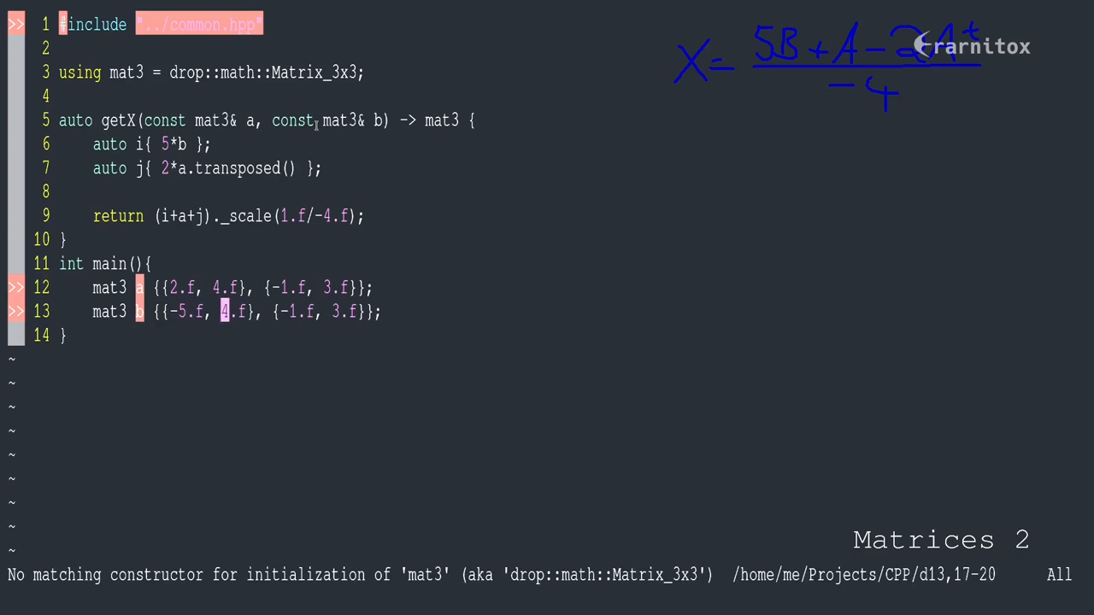
{"action": "type", "text": "-g"}
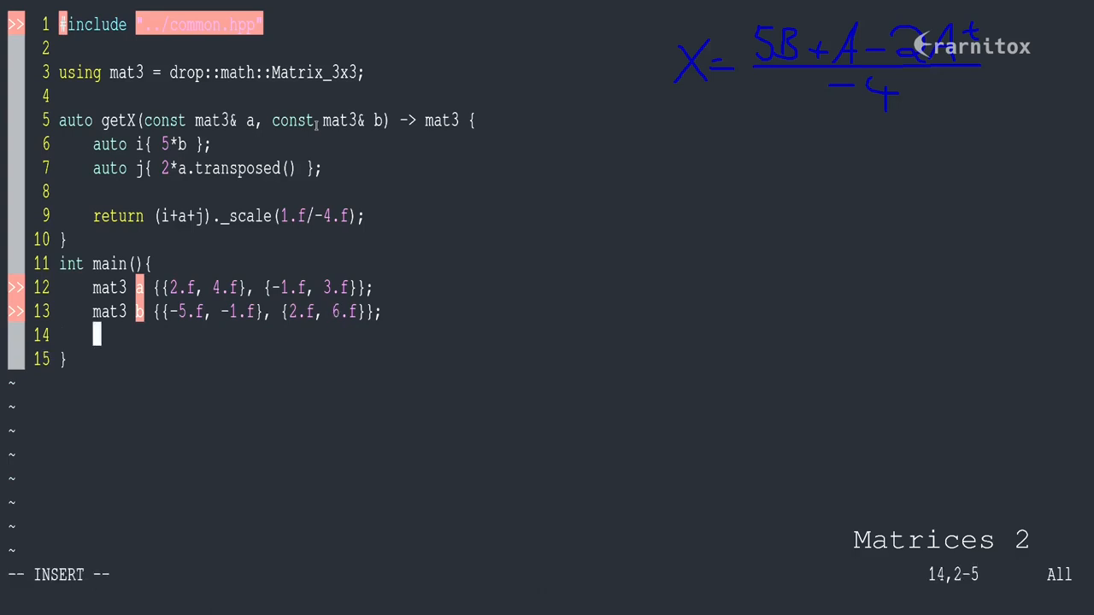
{"action": "type", "text": "auto x = get(a, b);"}
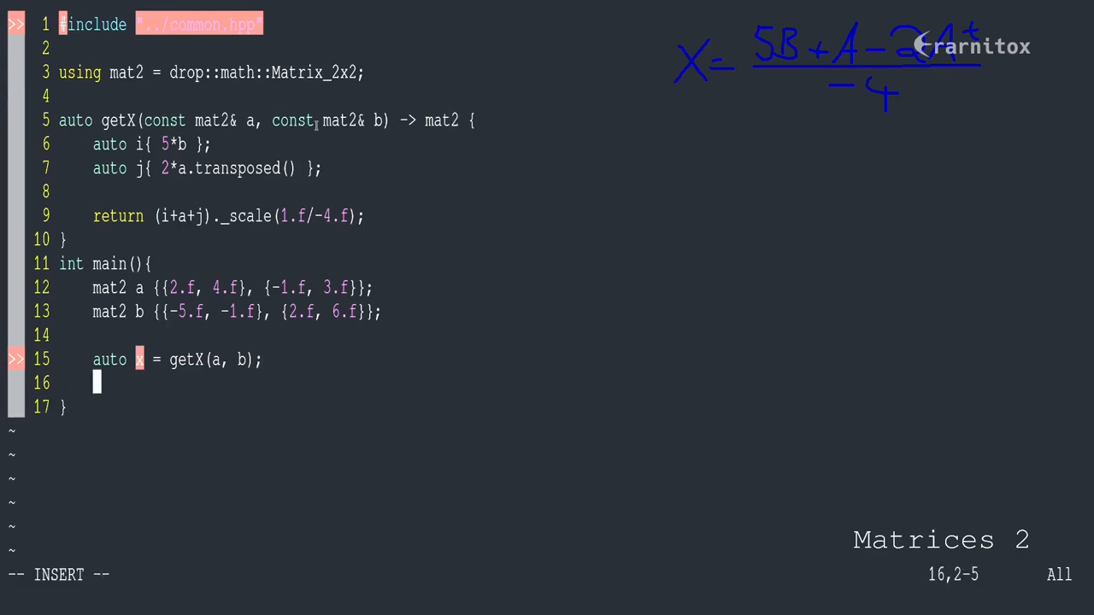
Step: Print x in main with std::cout << x << std::endl
{"action": "type", "text": "s"}
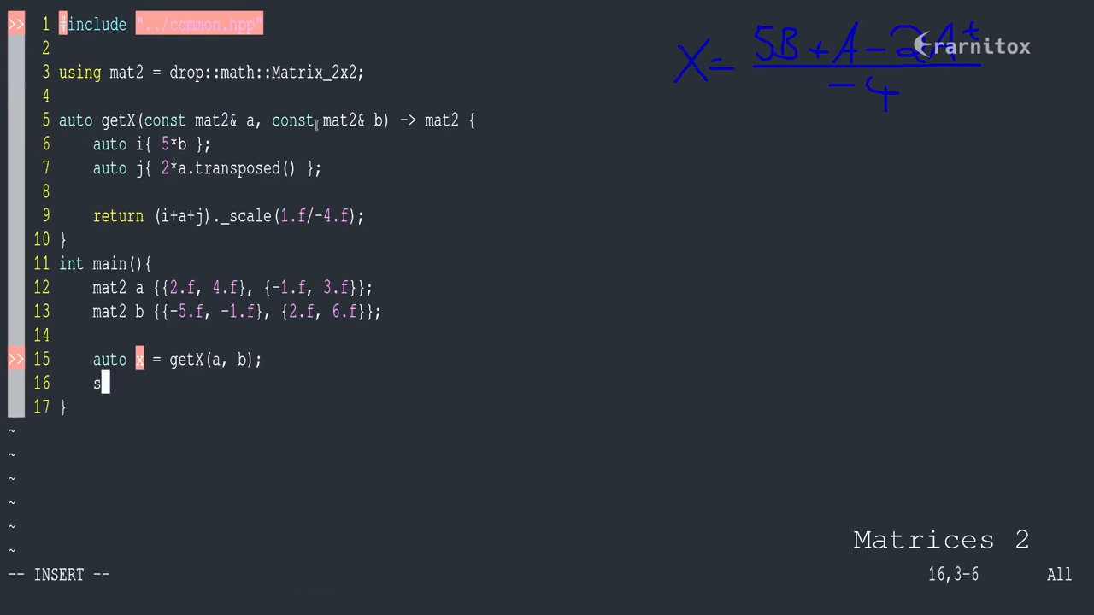
{"action": "type", "text": "td::cout"}
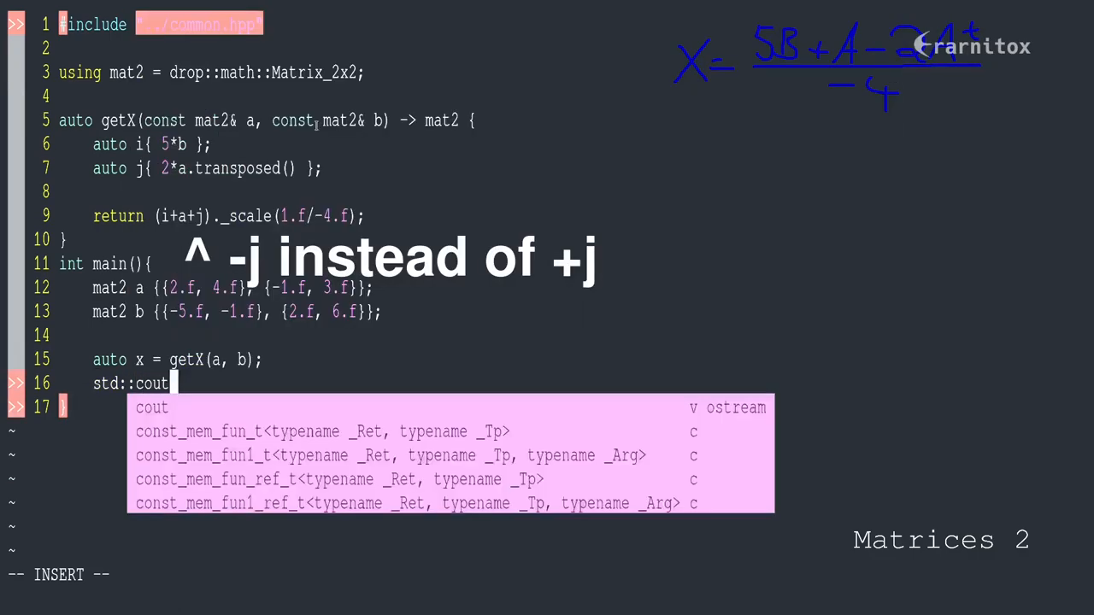
{"action": "type", "text": "<< x << std::endl;"}
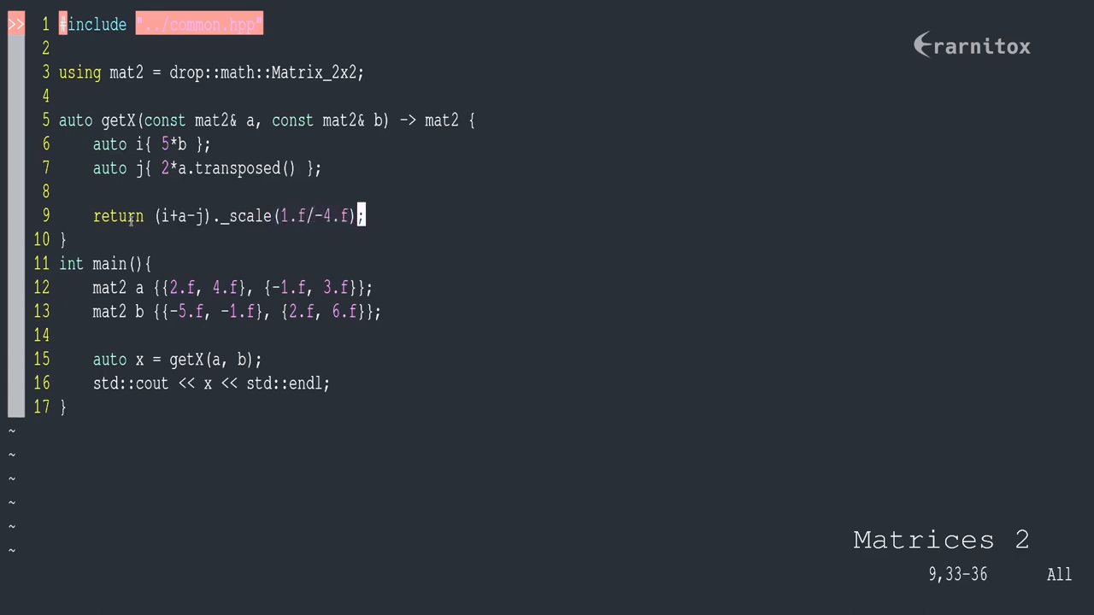
{"action": "key", "text": "a"}
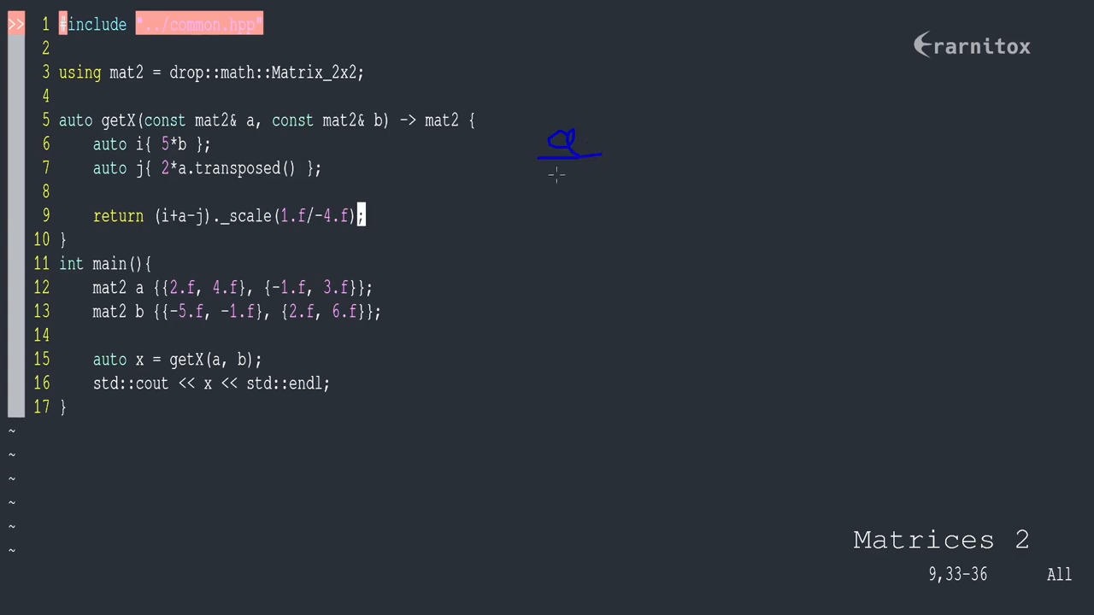
{"action": "left_click_drag", "start_coordinate": [564, 158], "coordinate": [577, 180]}
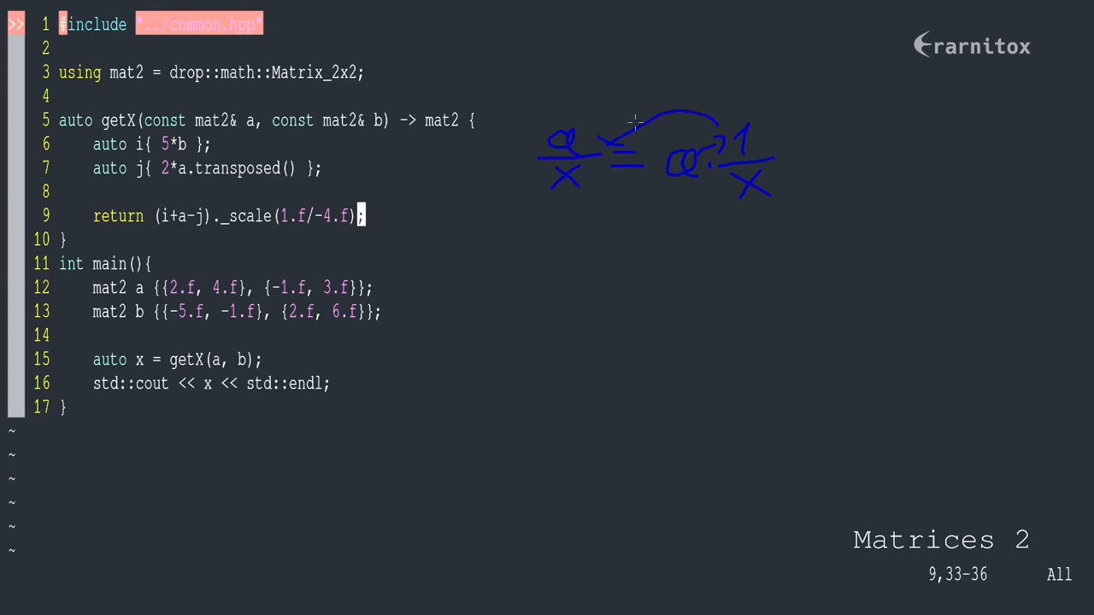
{"action": "left_click_drag", "start_coordinate": [520, 158], "coordinate": [520, 265]}
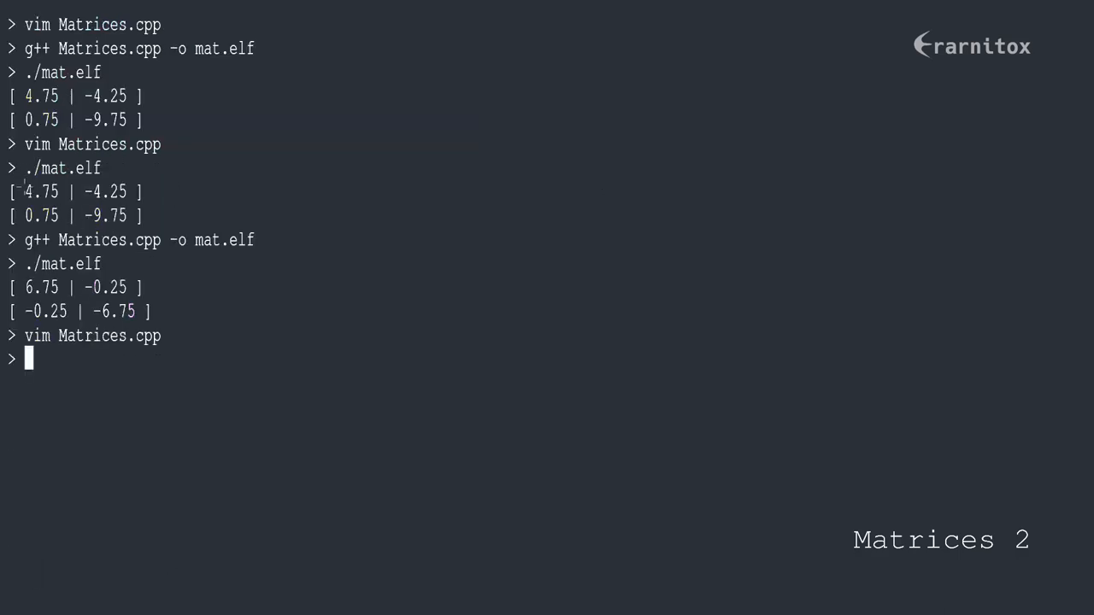
Step: Compile Matrices.cpp with g++ into mat.elf
{"action": "type", "text": "g++ Matrices.cpp -o mat.elf"}
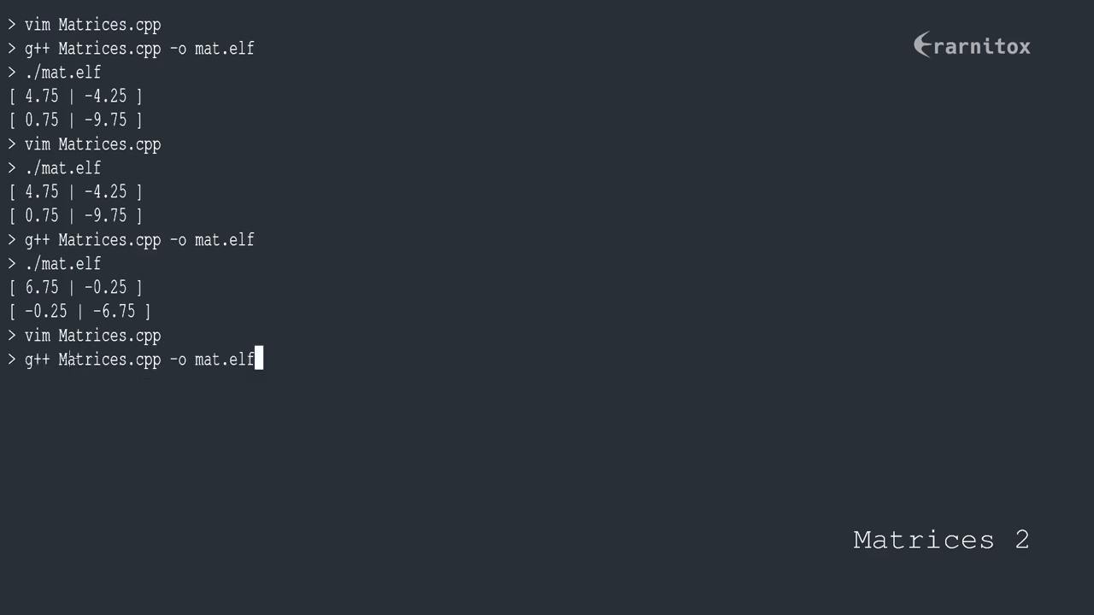
{"action": "key", "text": "Return"}
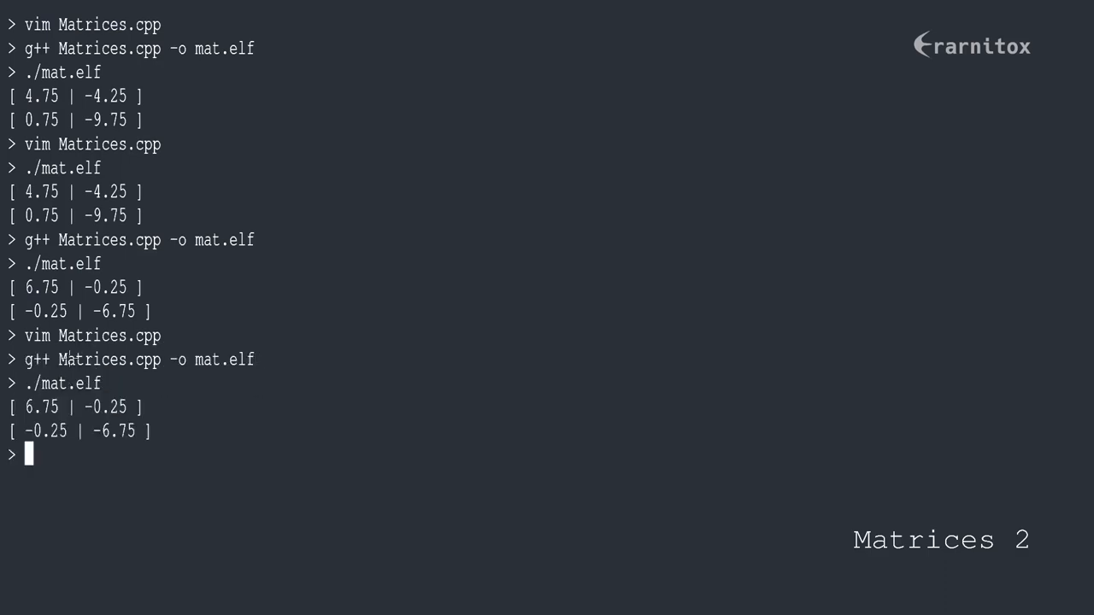